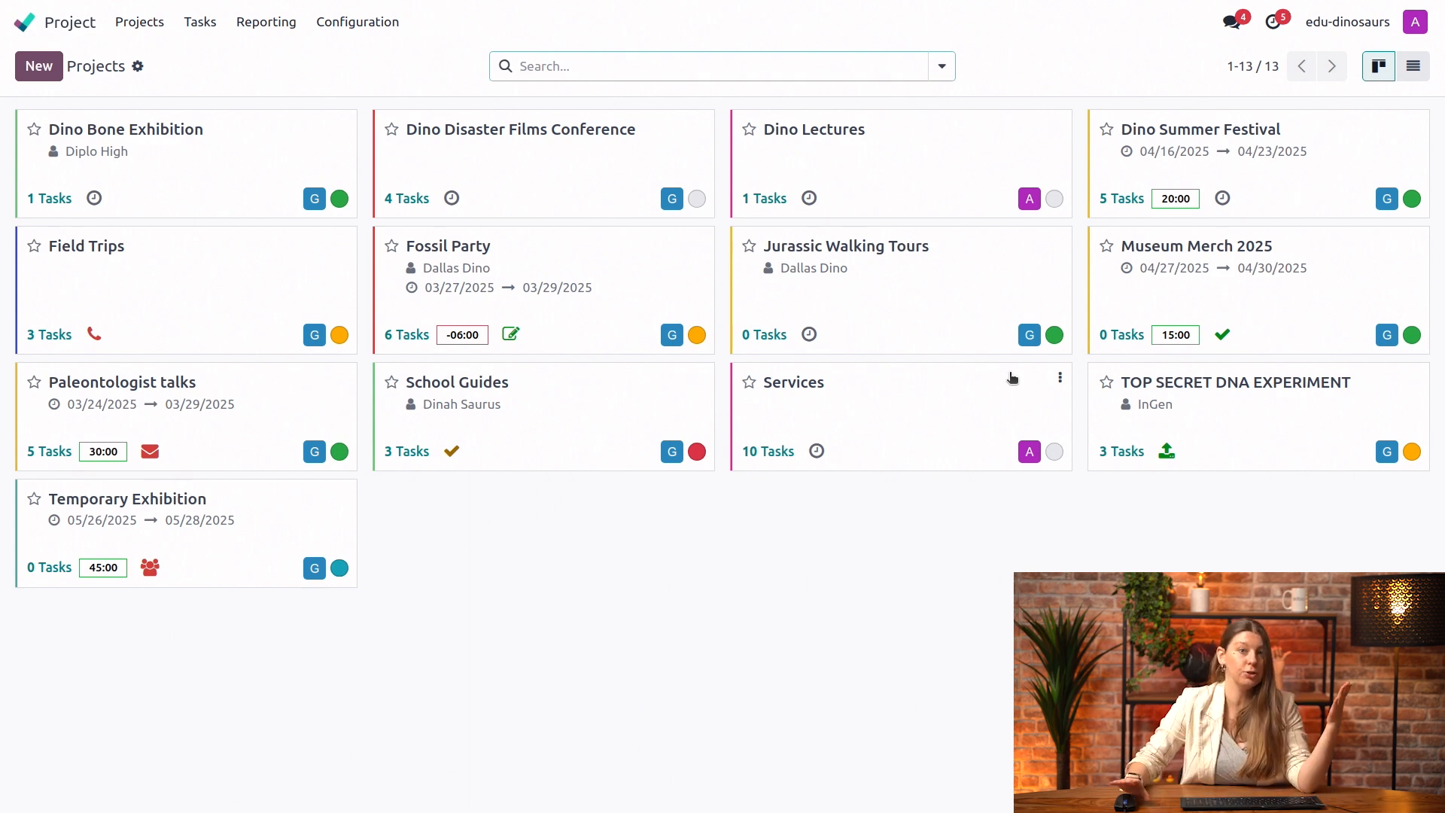
mouse_move(1039, 364)
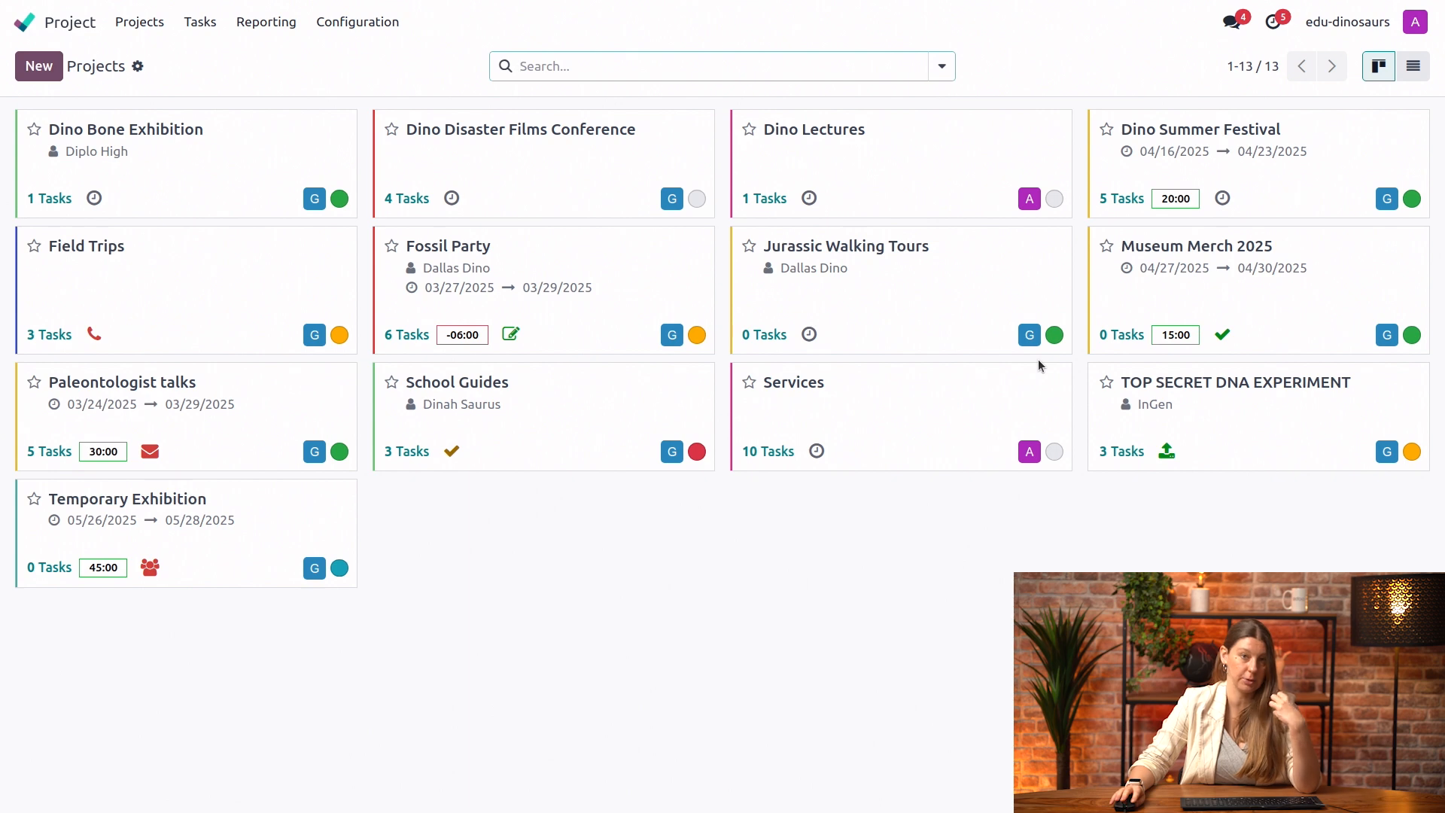
mouse_move(324, 179)
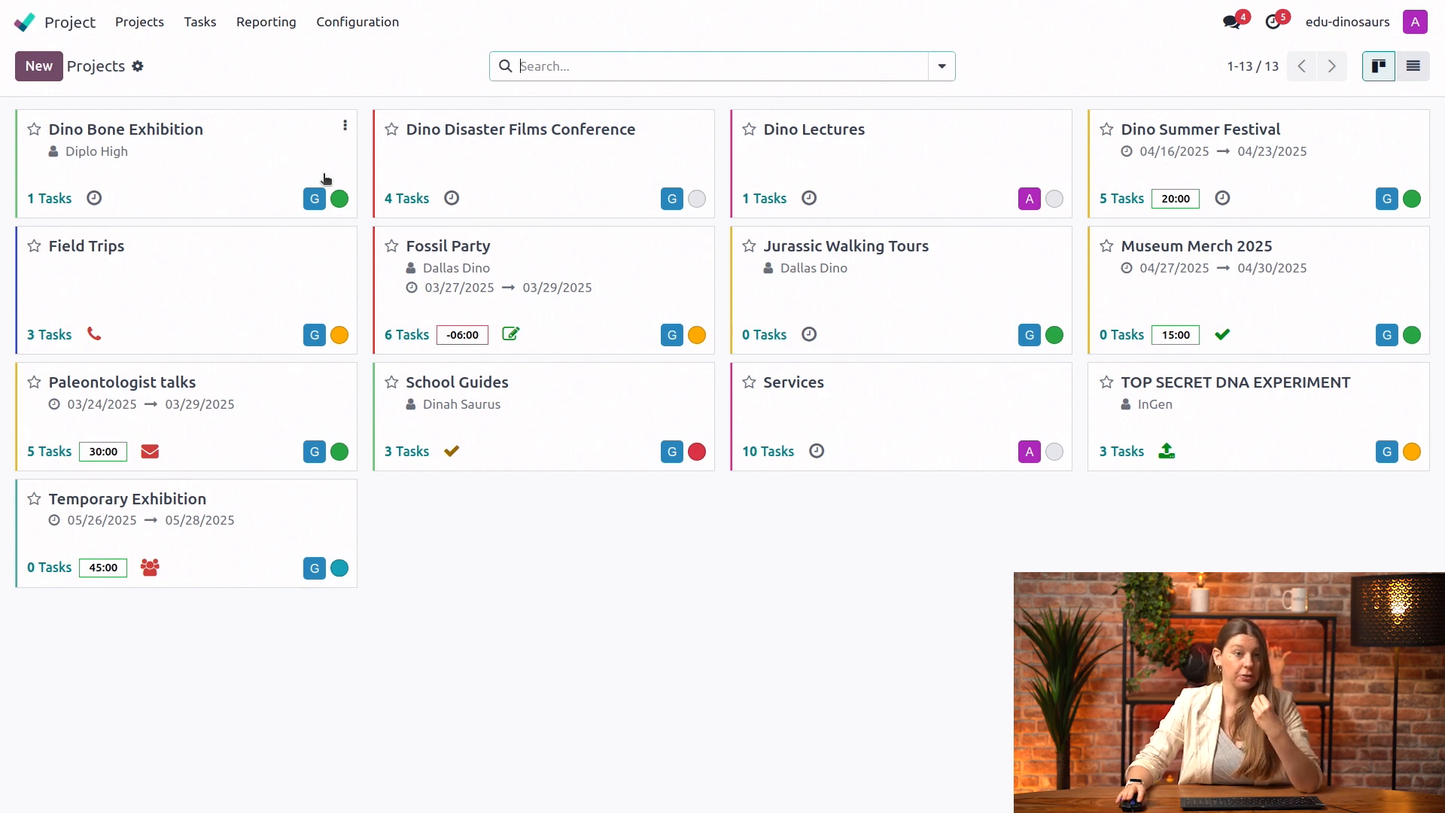
Open the Configuration menu on the Odoo Project dashboard.
left_click(357, 21)
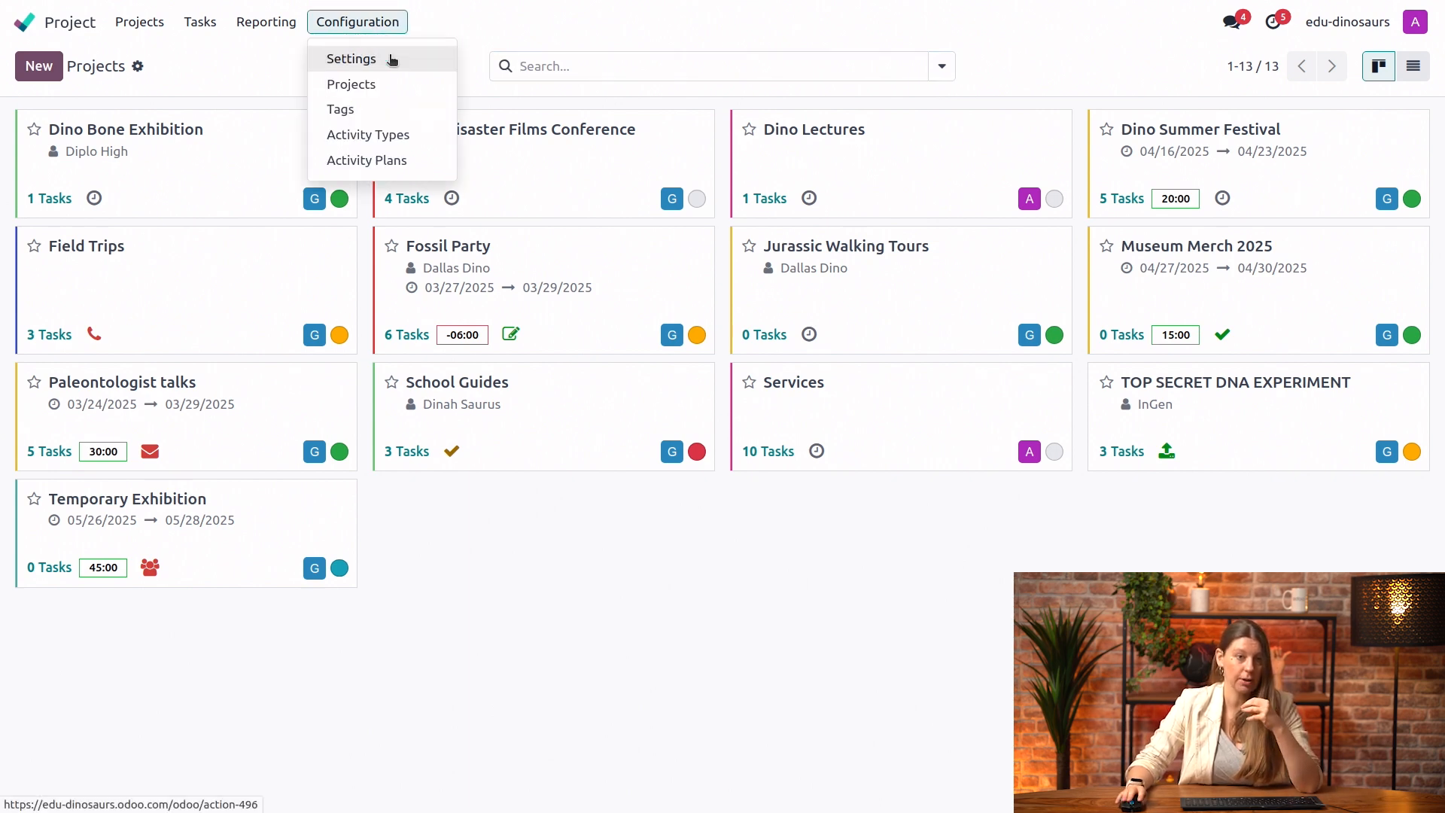
Go to Project settings and tick Project Stages under Tasks Management.
left_click(350, 58)
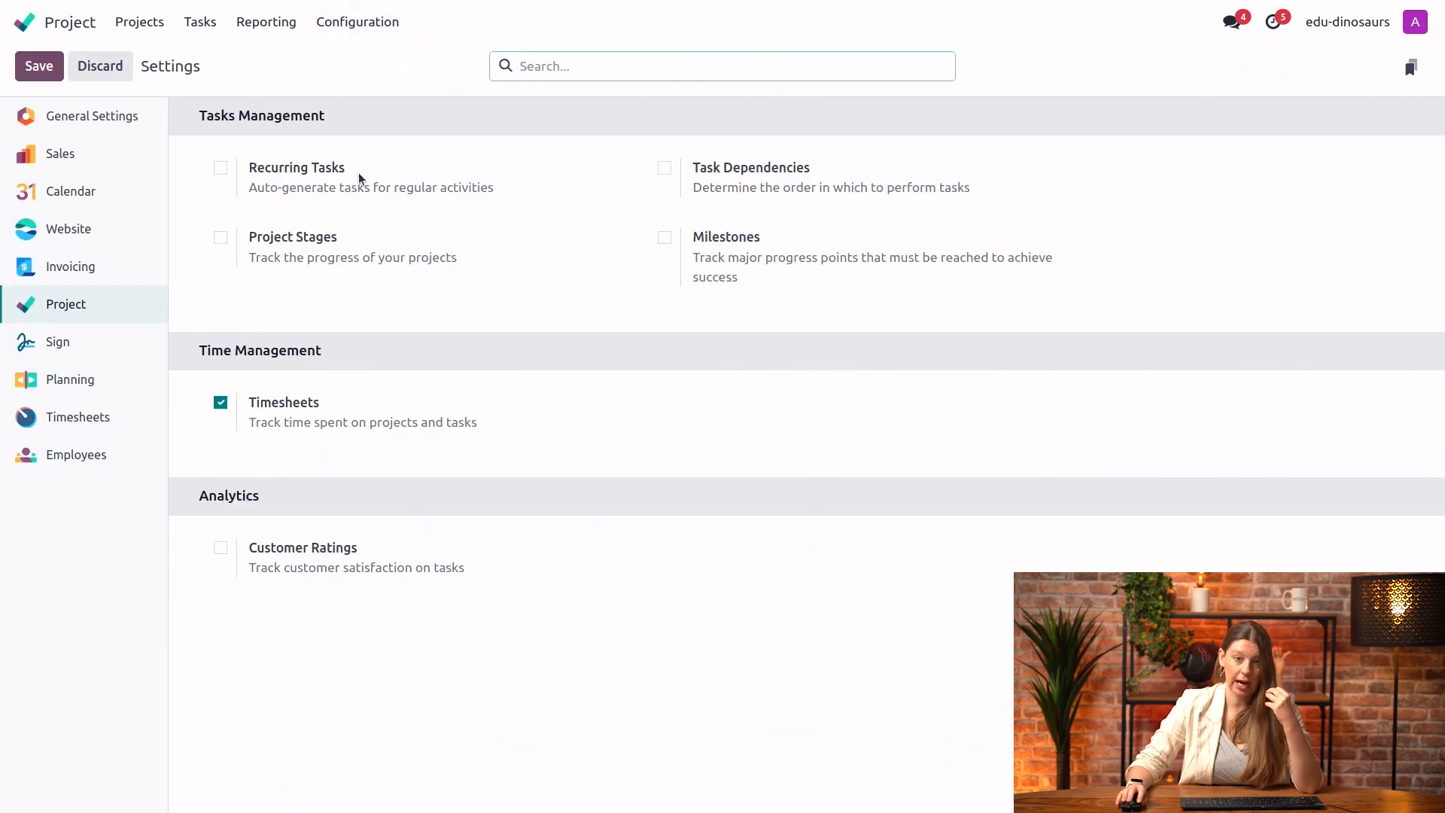
left_click(220, 237)
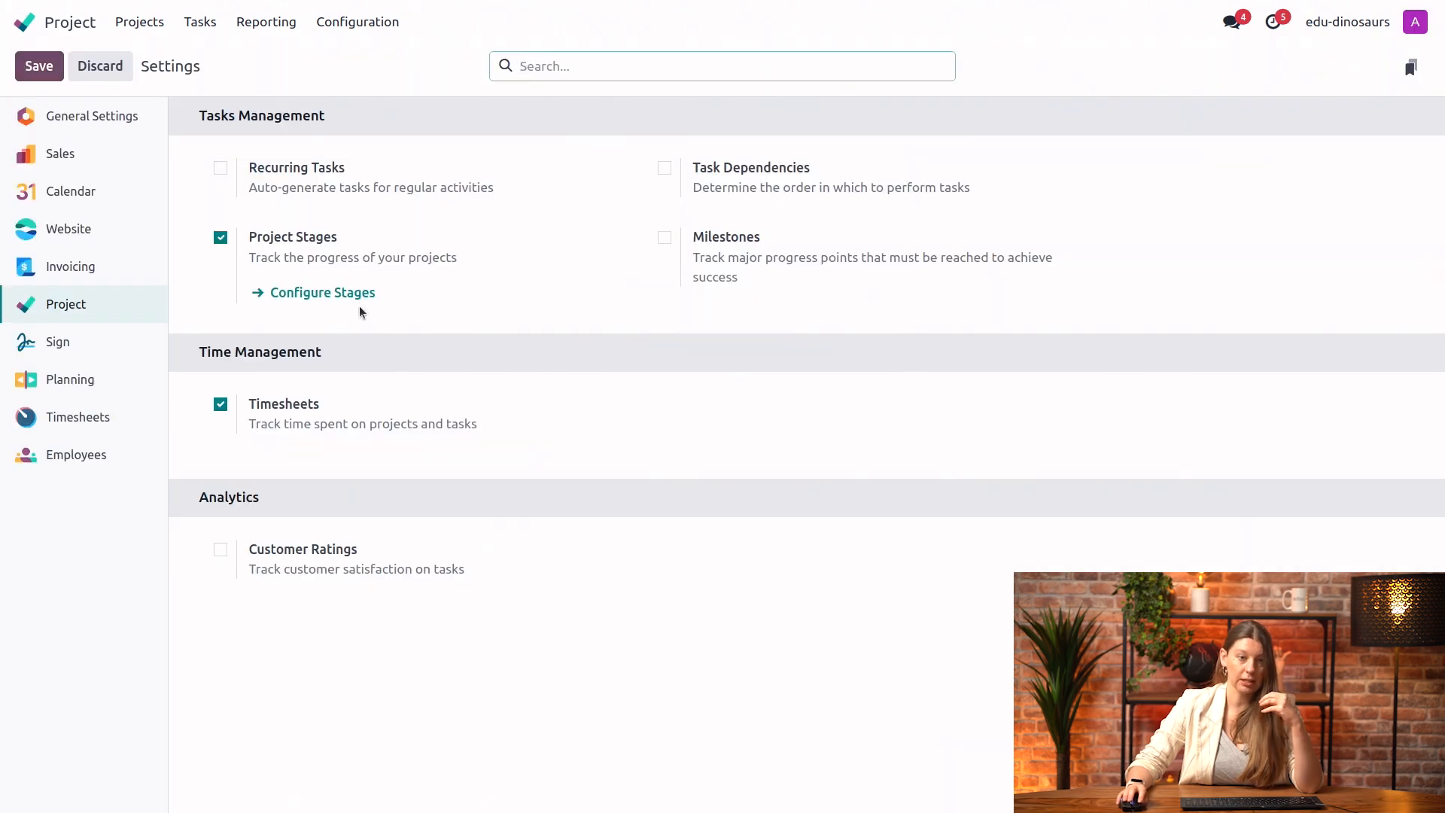
mouse_move(357, 296)
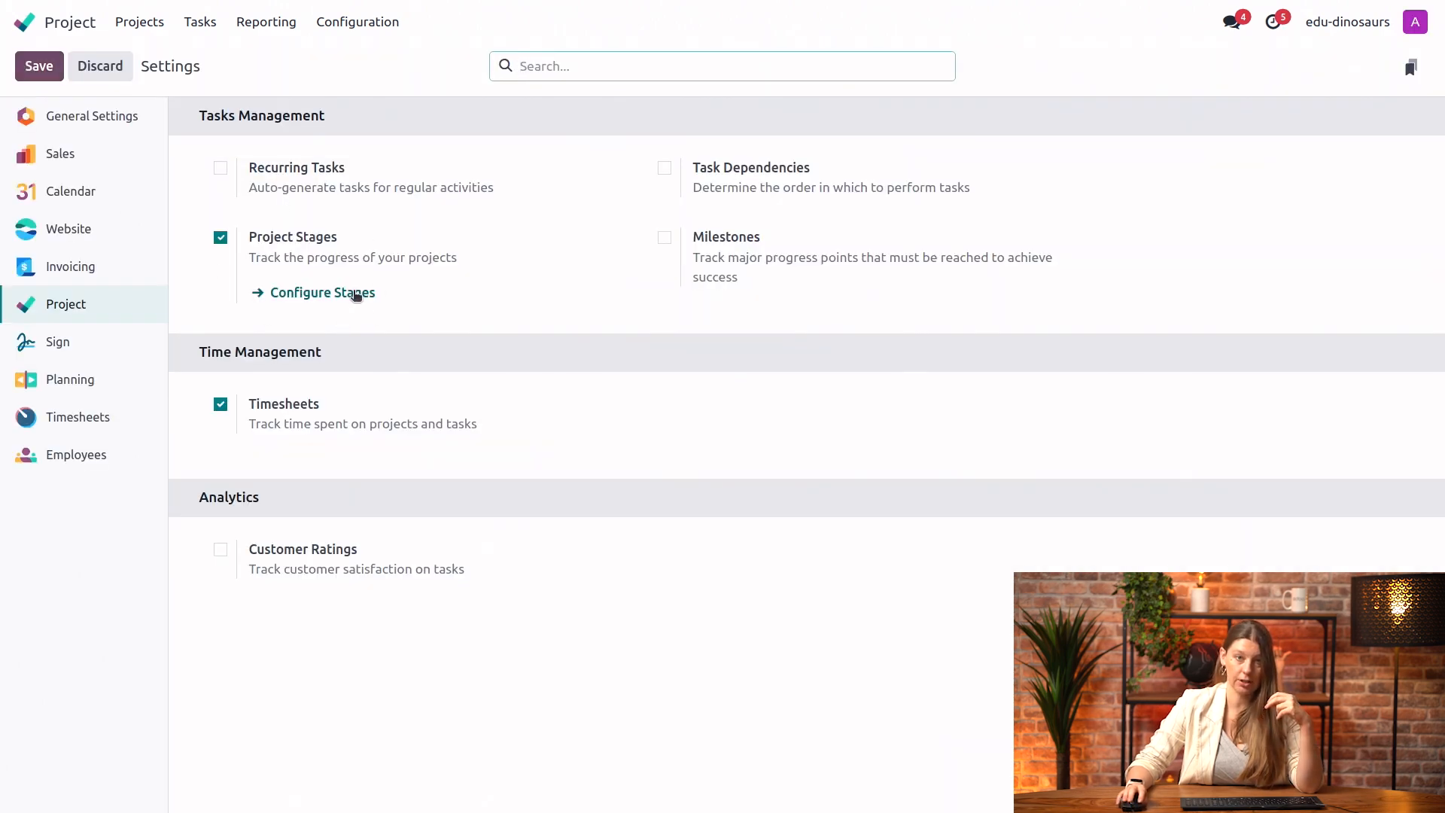
Add and save an 'In Review' line in the project stages list.
left_click(321, 292)
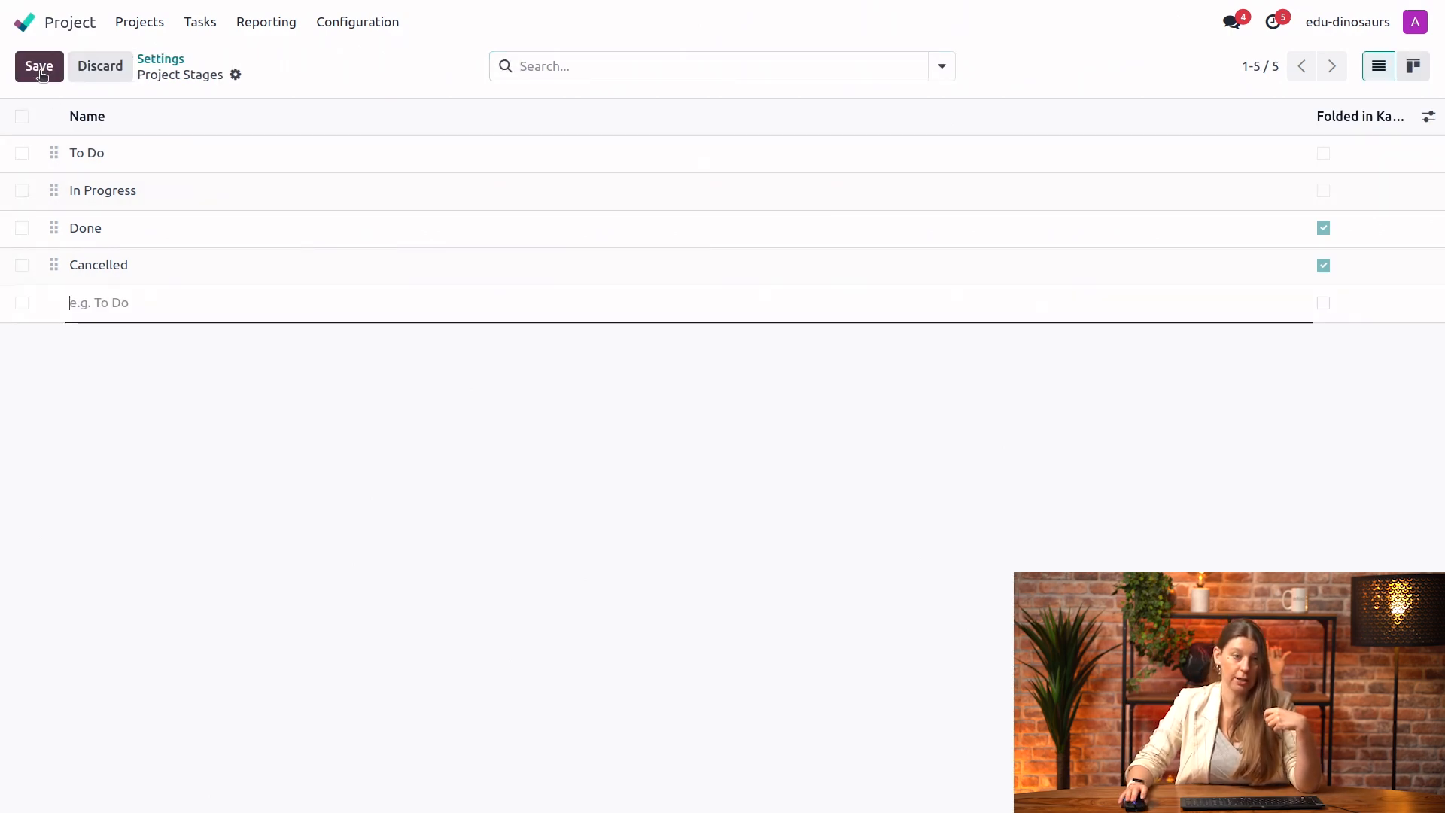
type("In")
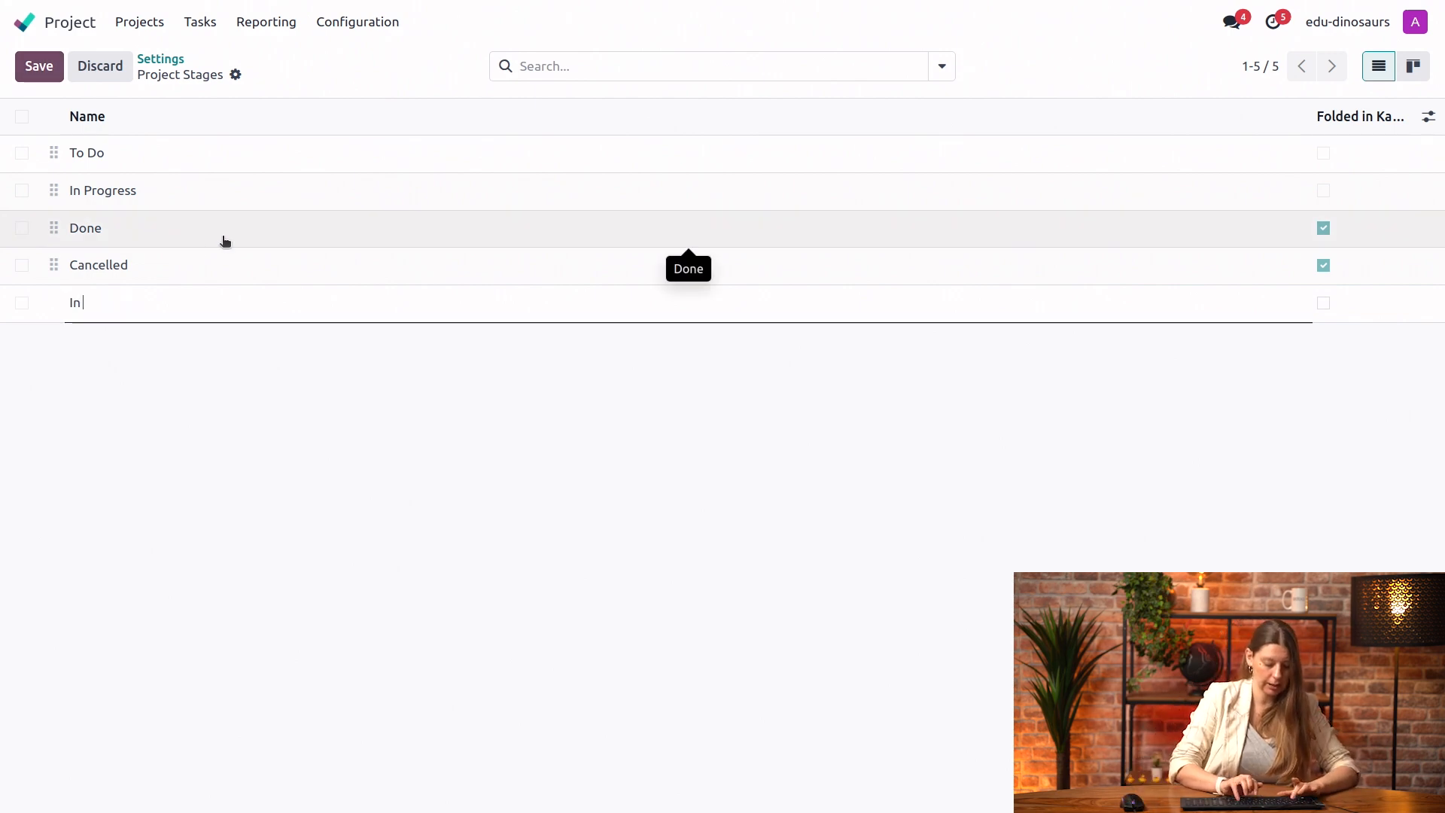
type("Review")
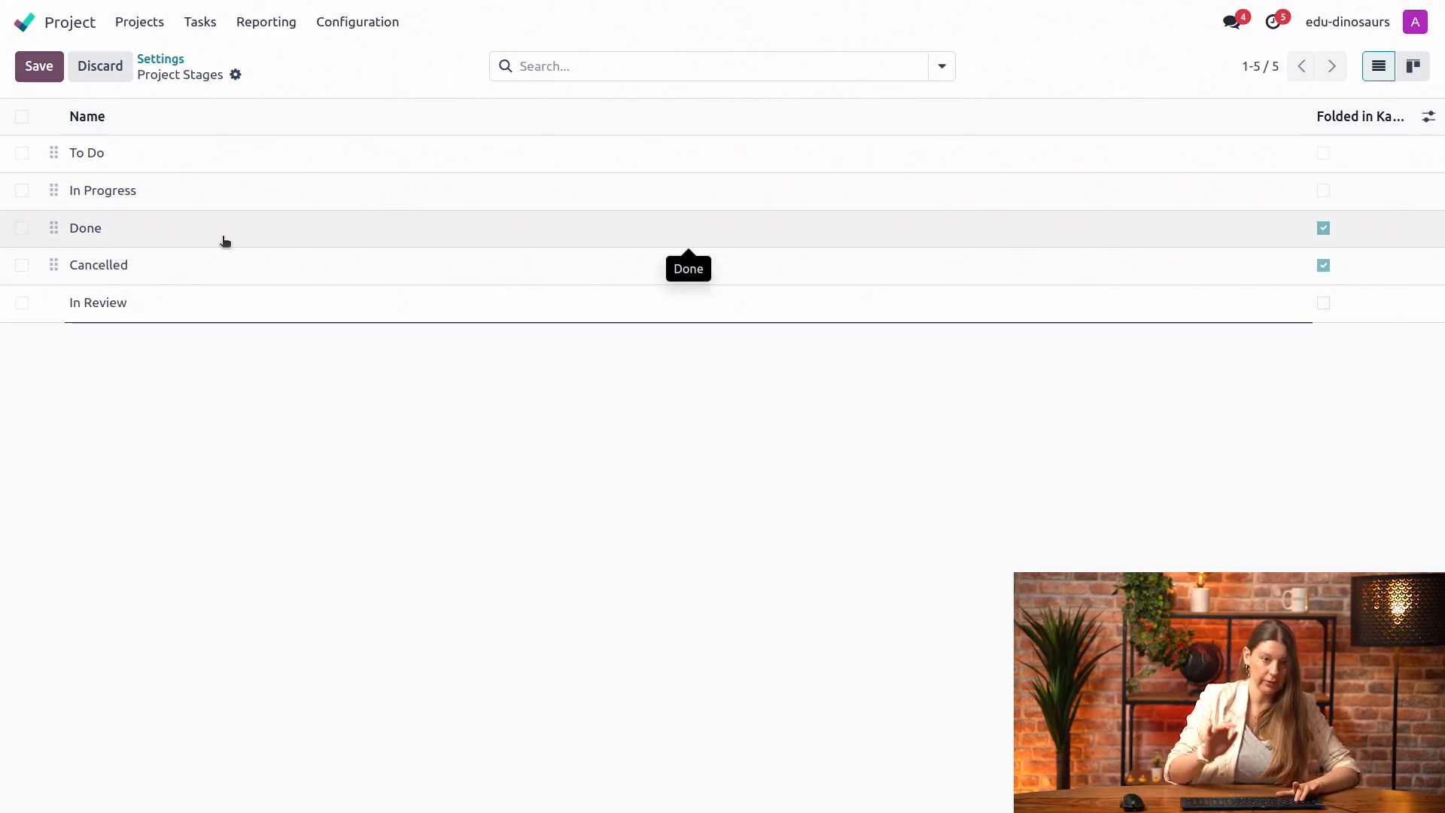
left_click(38, 65)
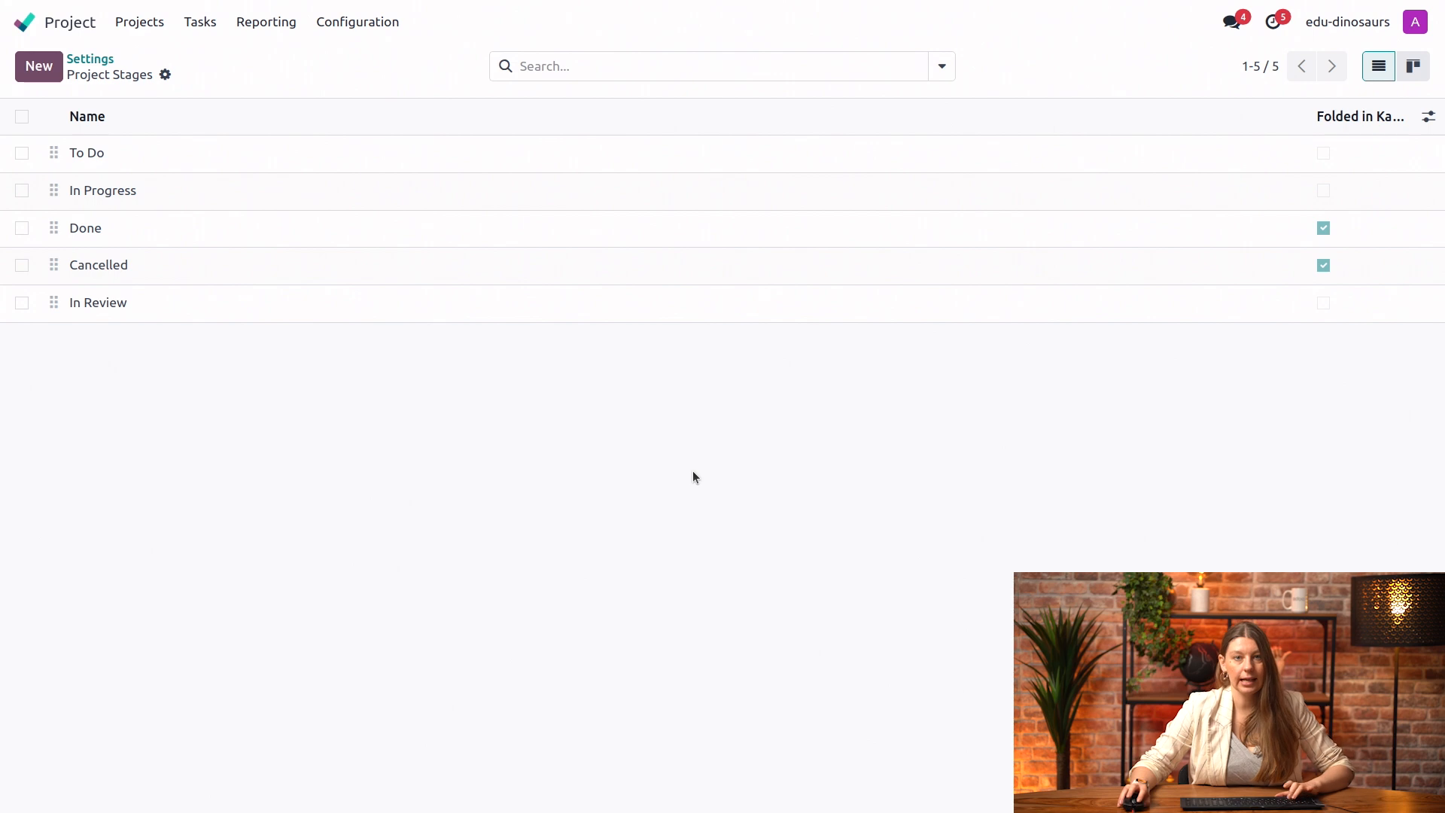
mouse_move(1204, 423)
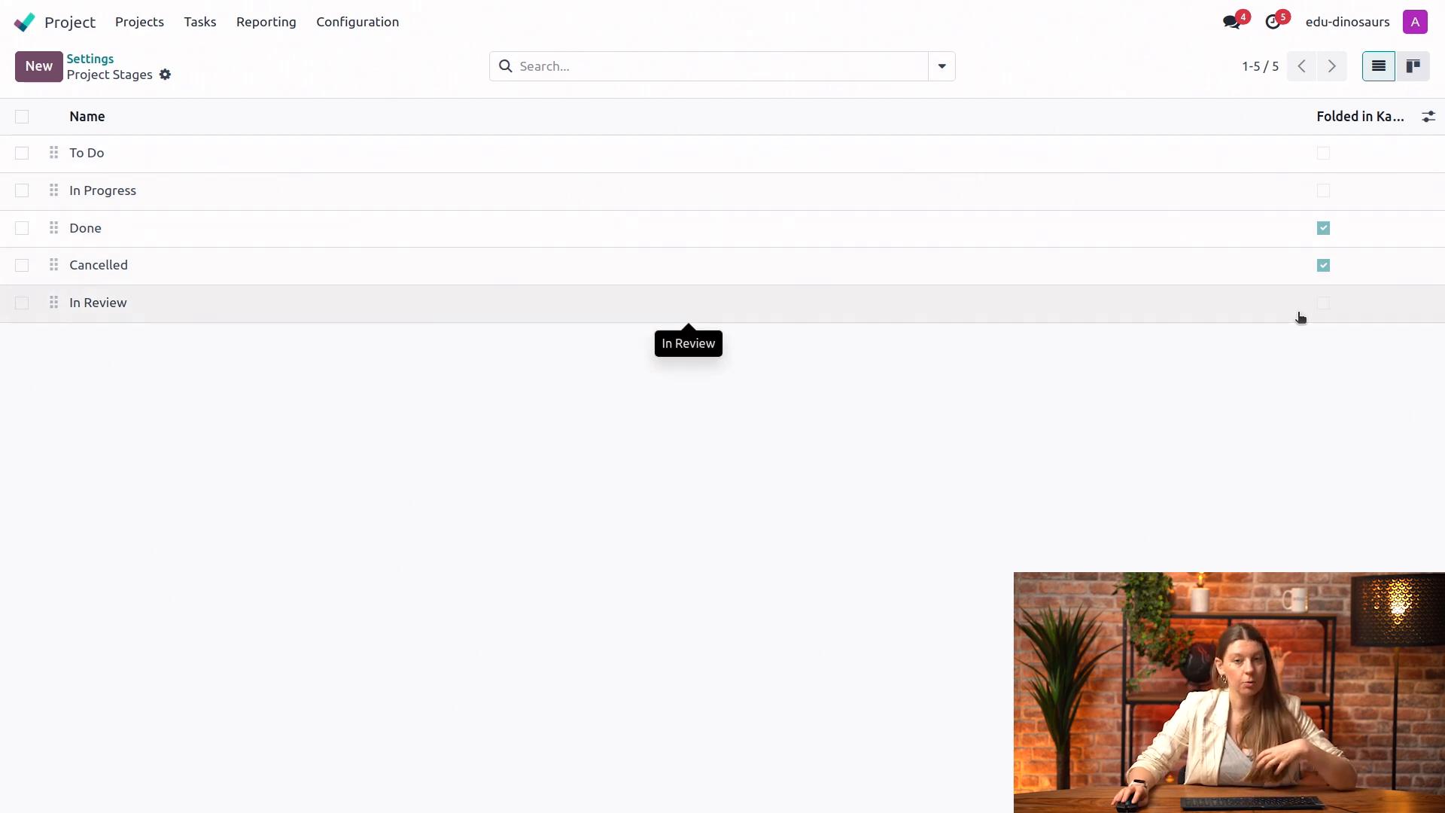
mouse_move(1312, 311)
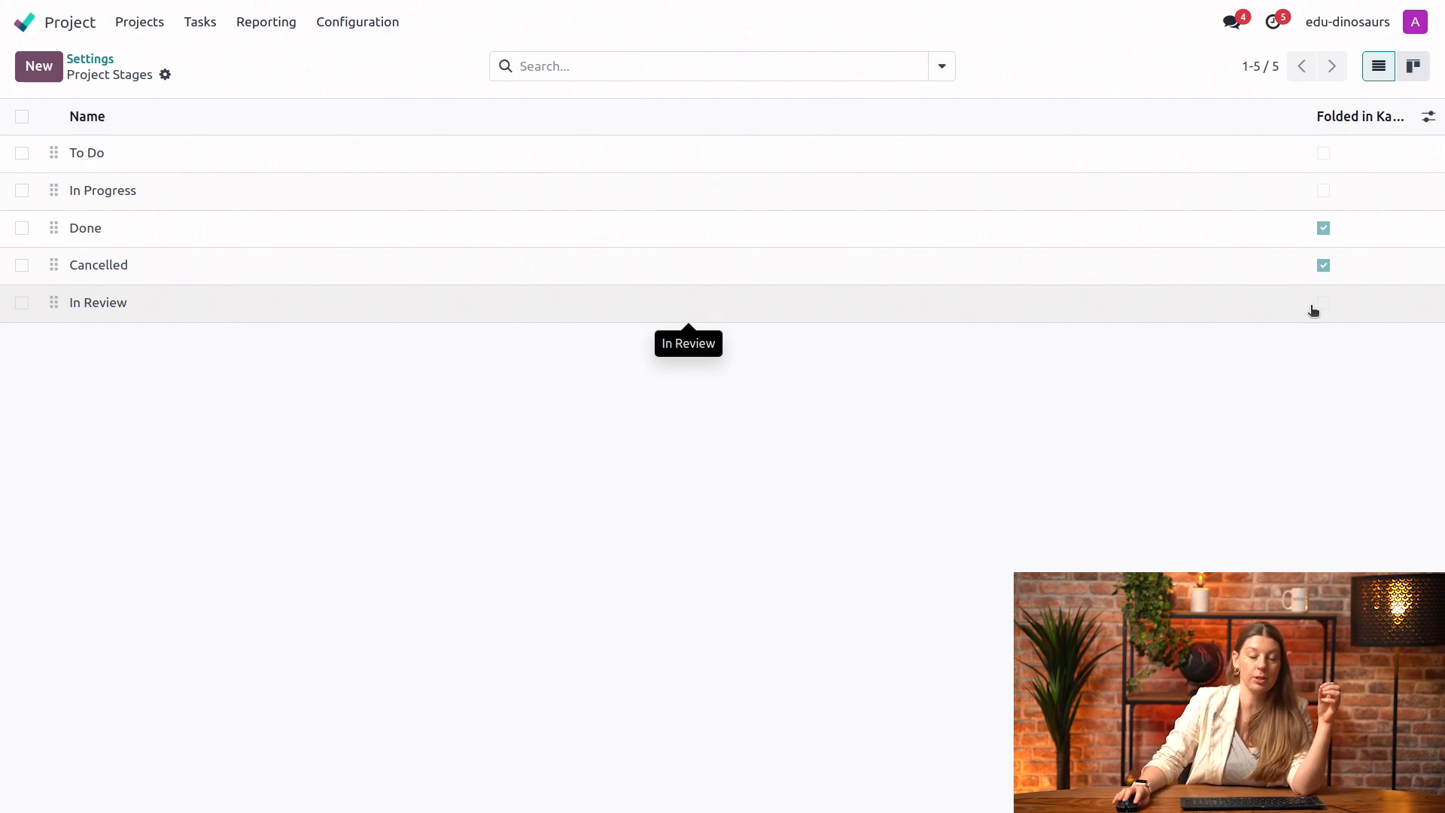
mouse_move(1064, 444)
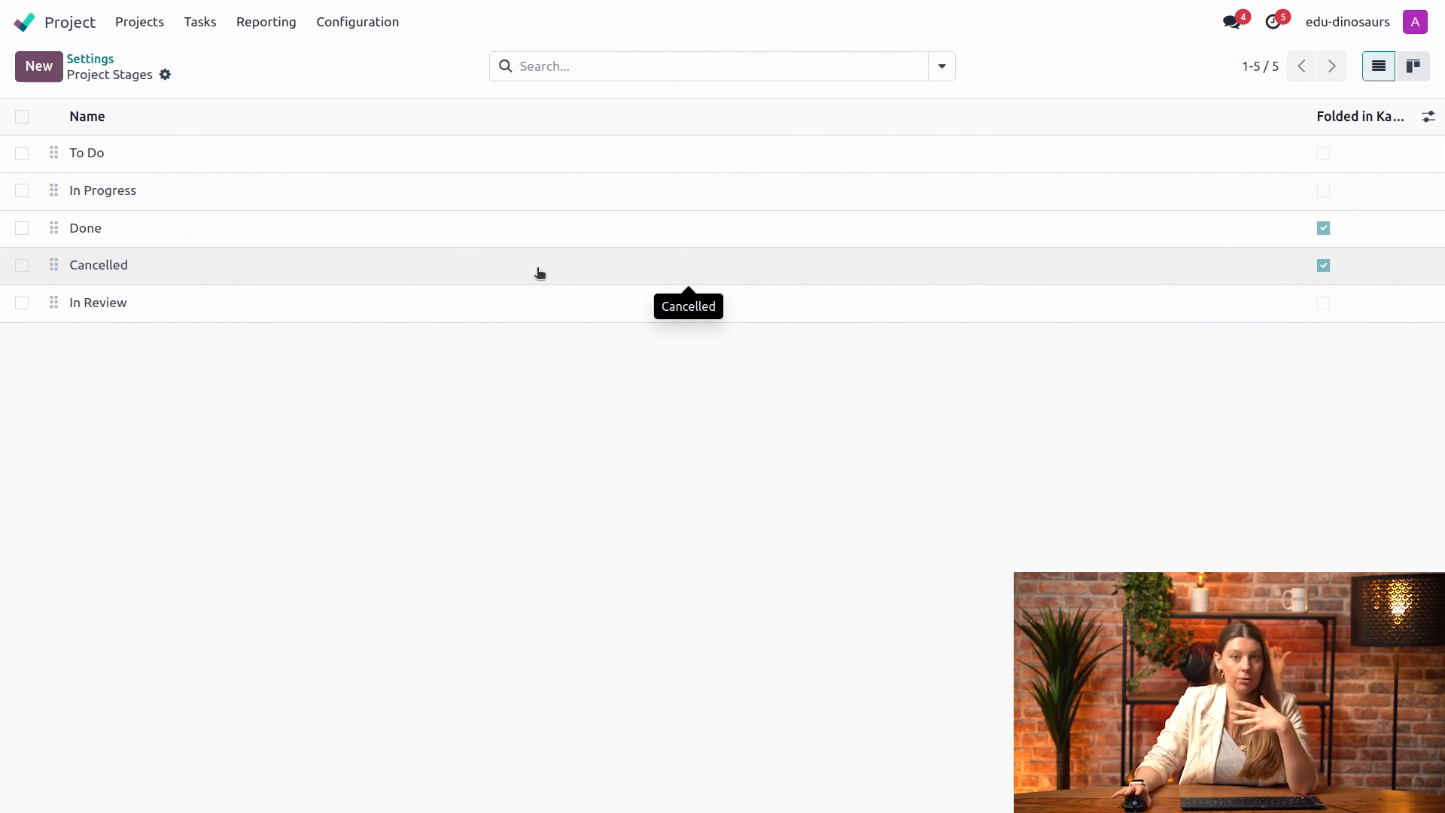
mouse_move(514, 246)
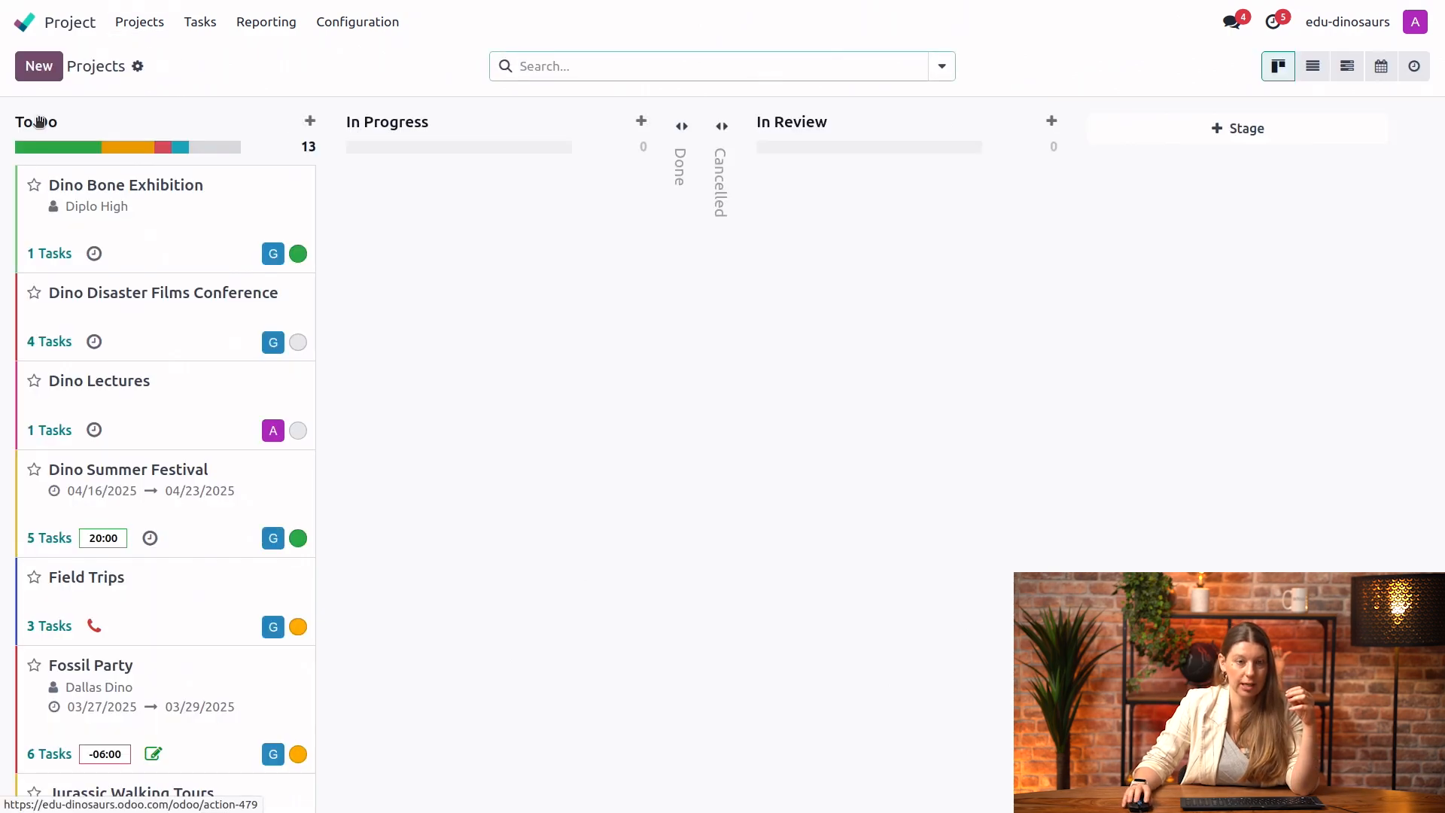
mouse_move(1015, 425)
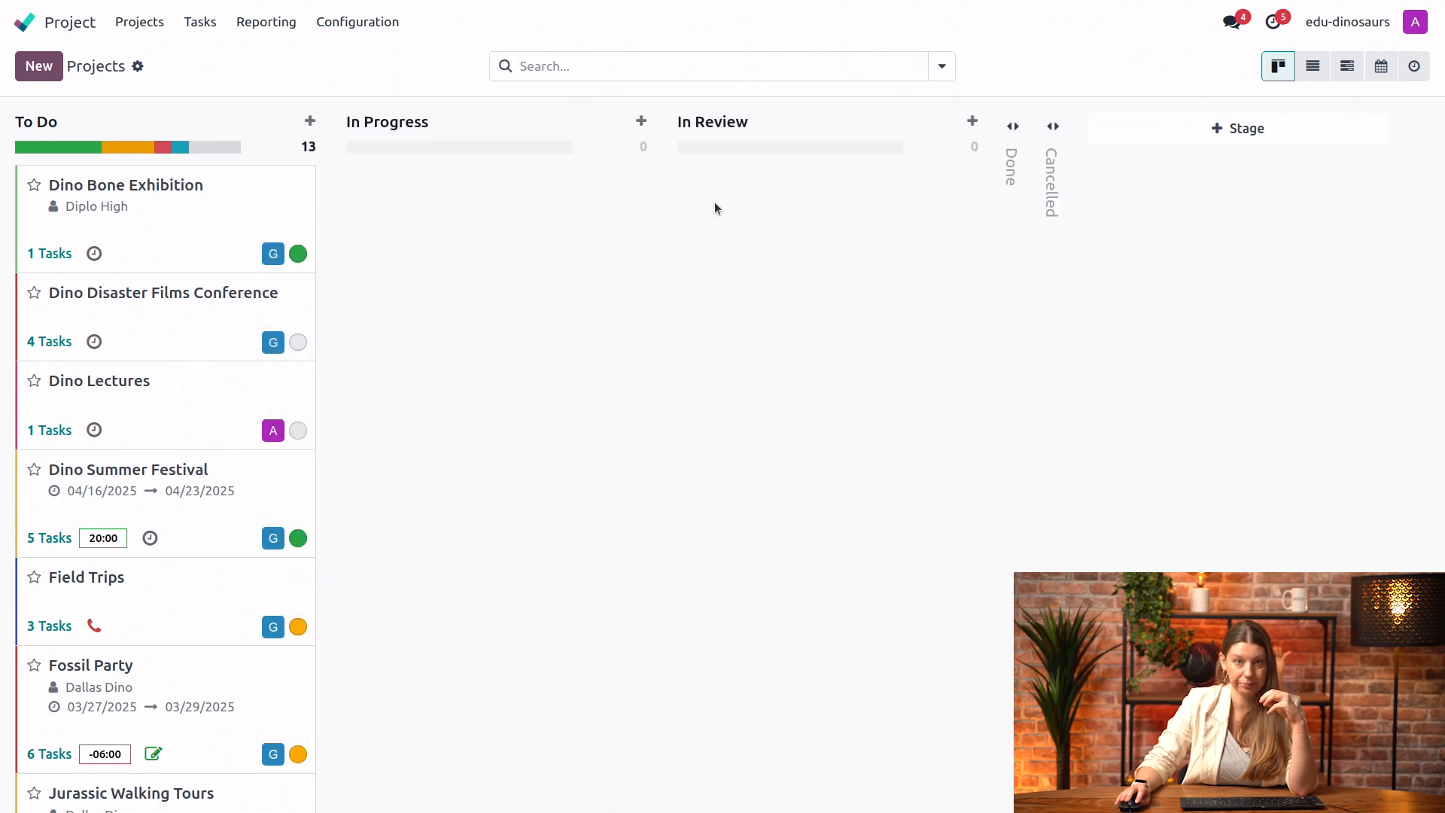
mouse_move(427, 276)
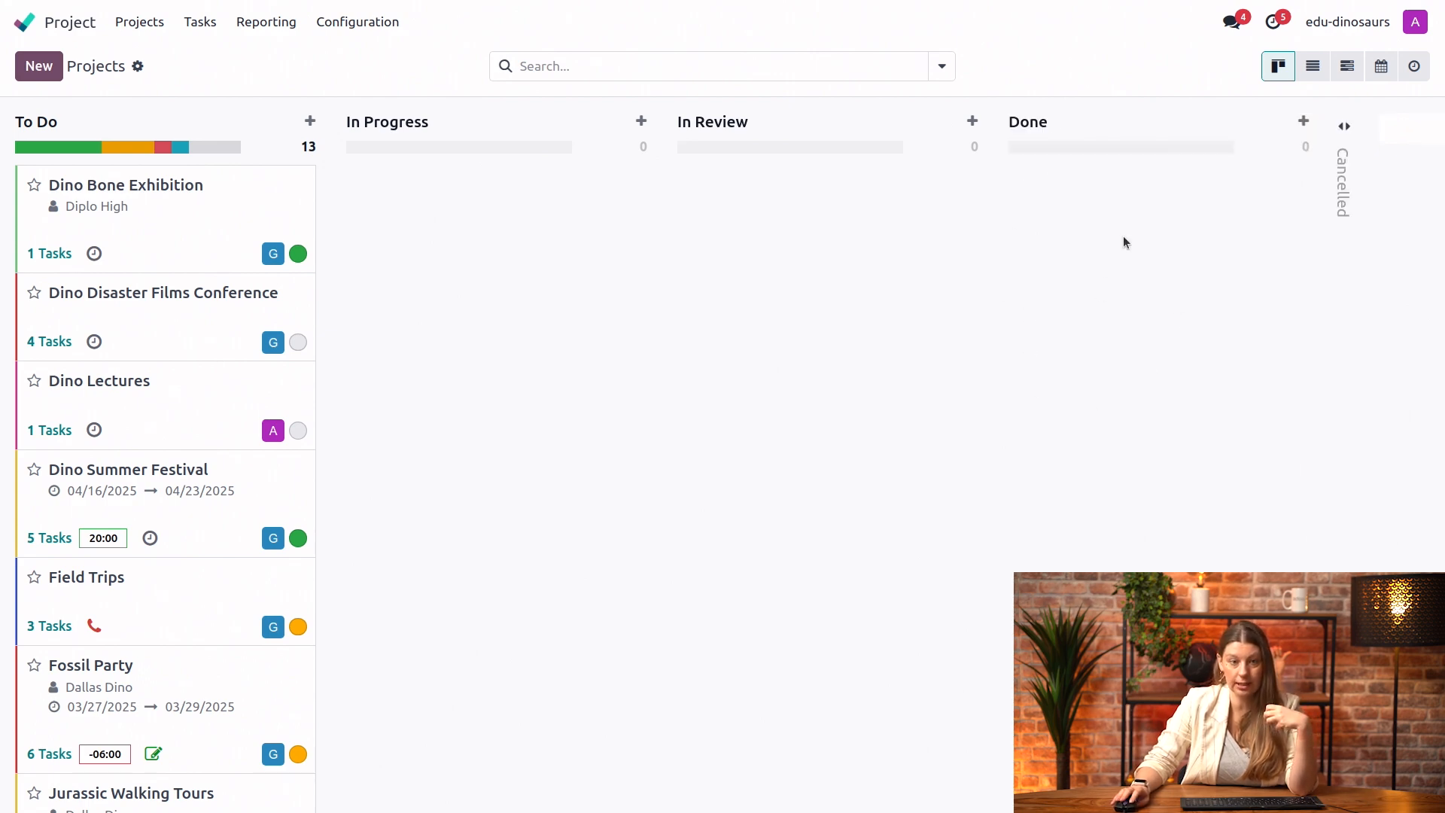
mouse_move(225, 606)
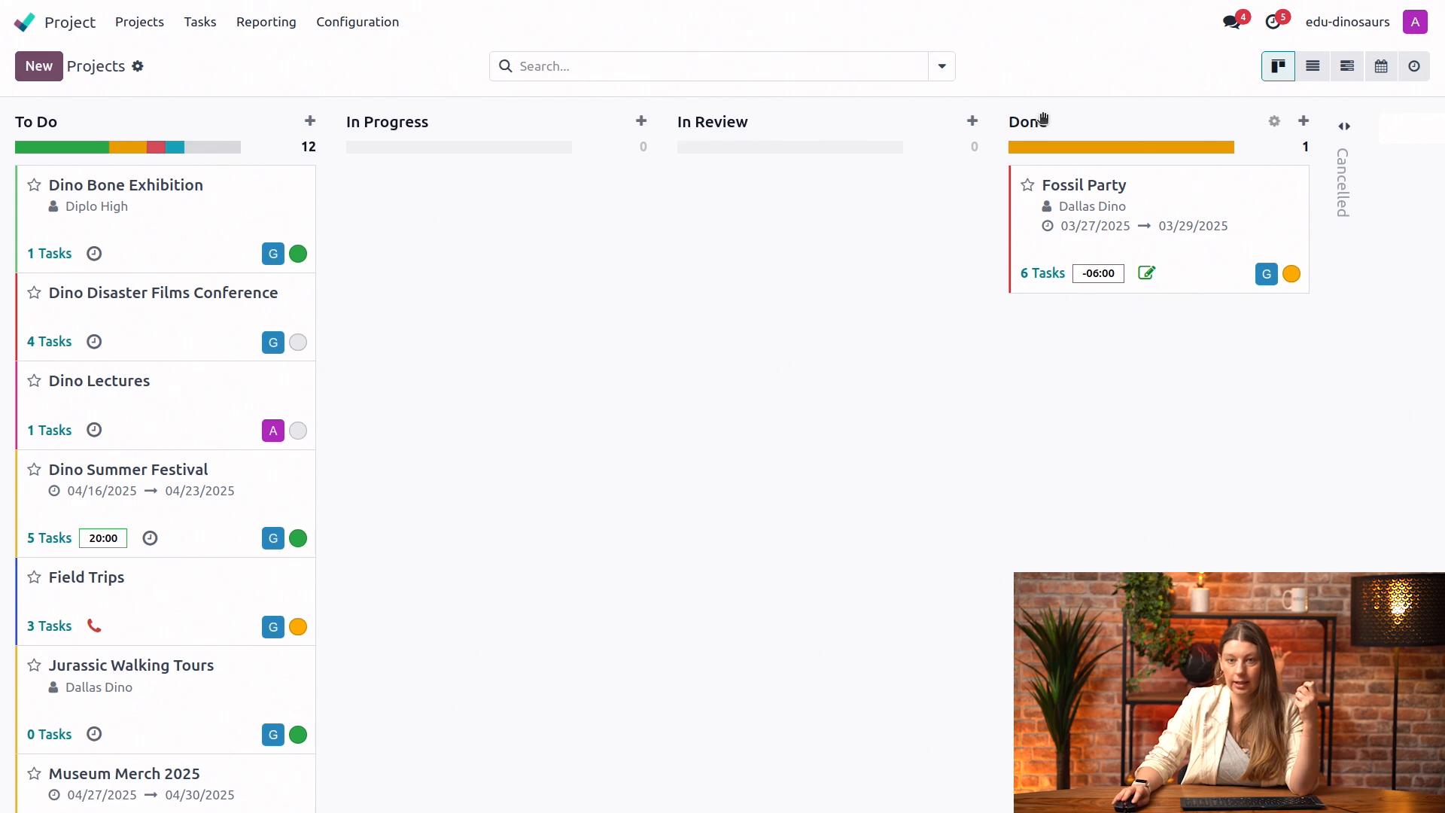
mouse_move(1279, 148)
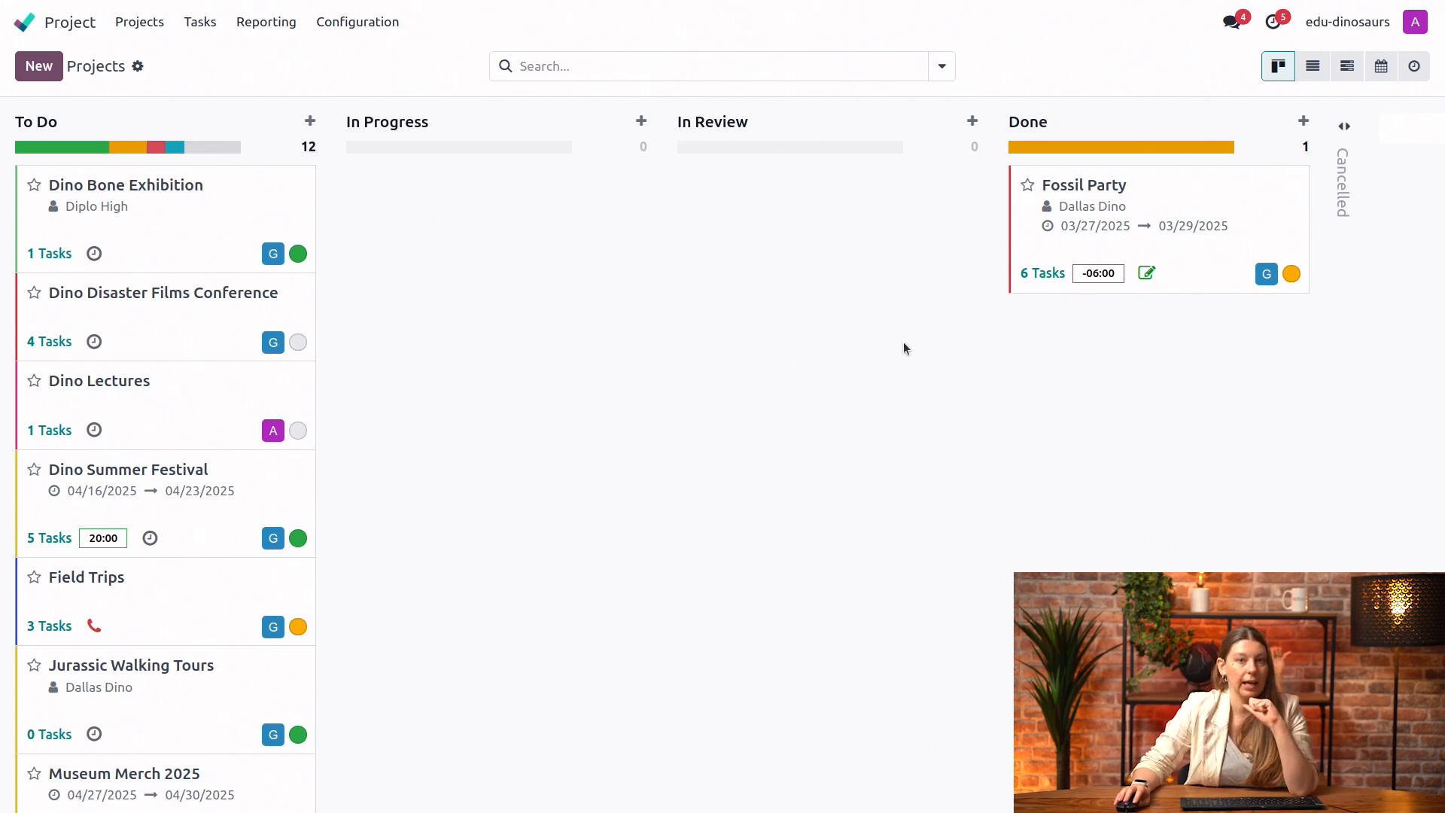
mouse_move(1227, 206)
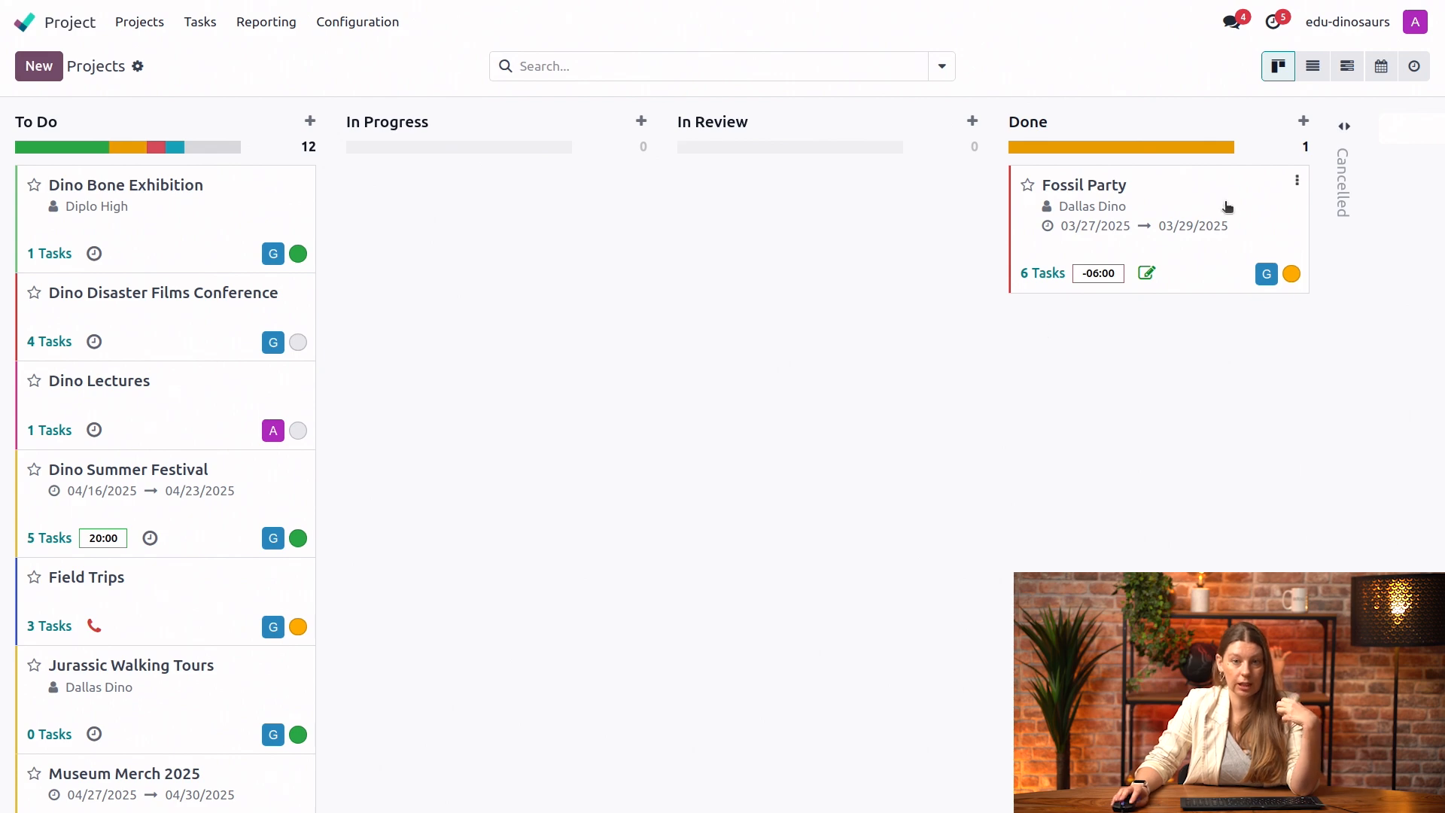
Archive all projects in the Done column, removing Fossil Party.
left_click(1297, 180)
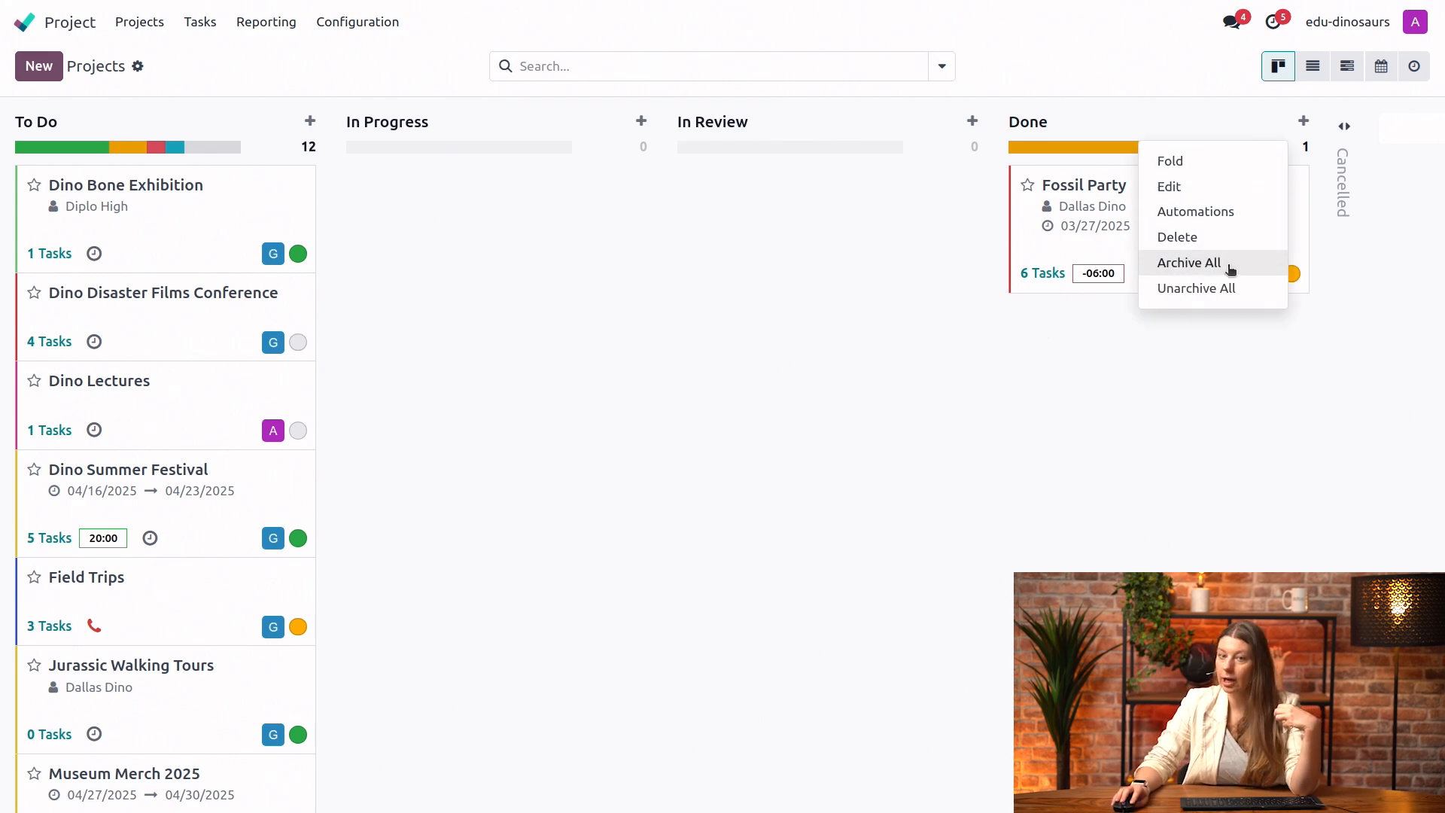
mouse_move(1239, 272)
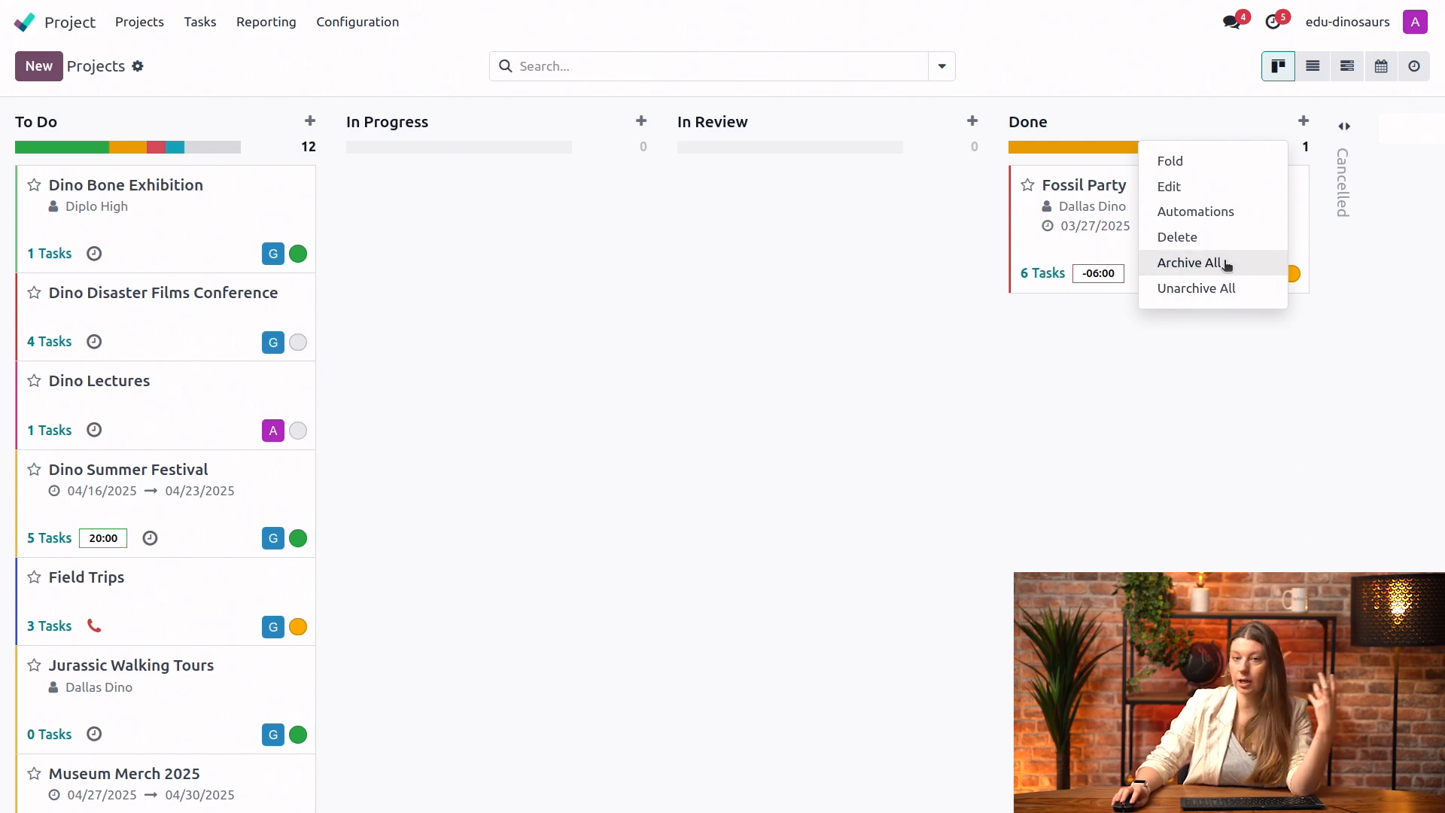
left_click(1191, 262)
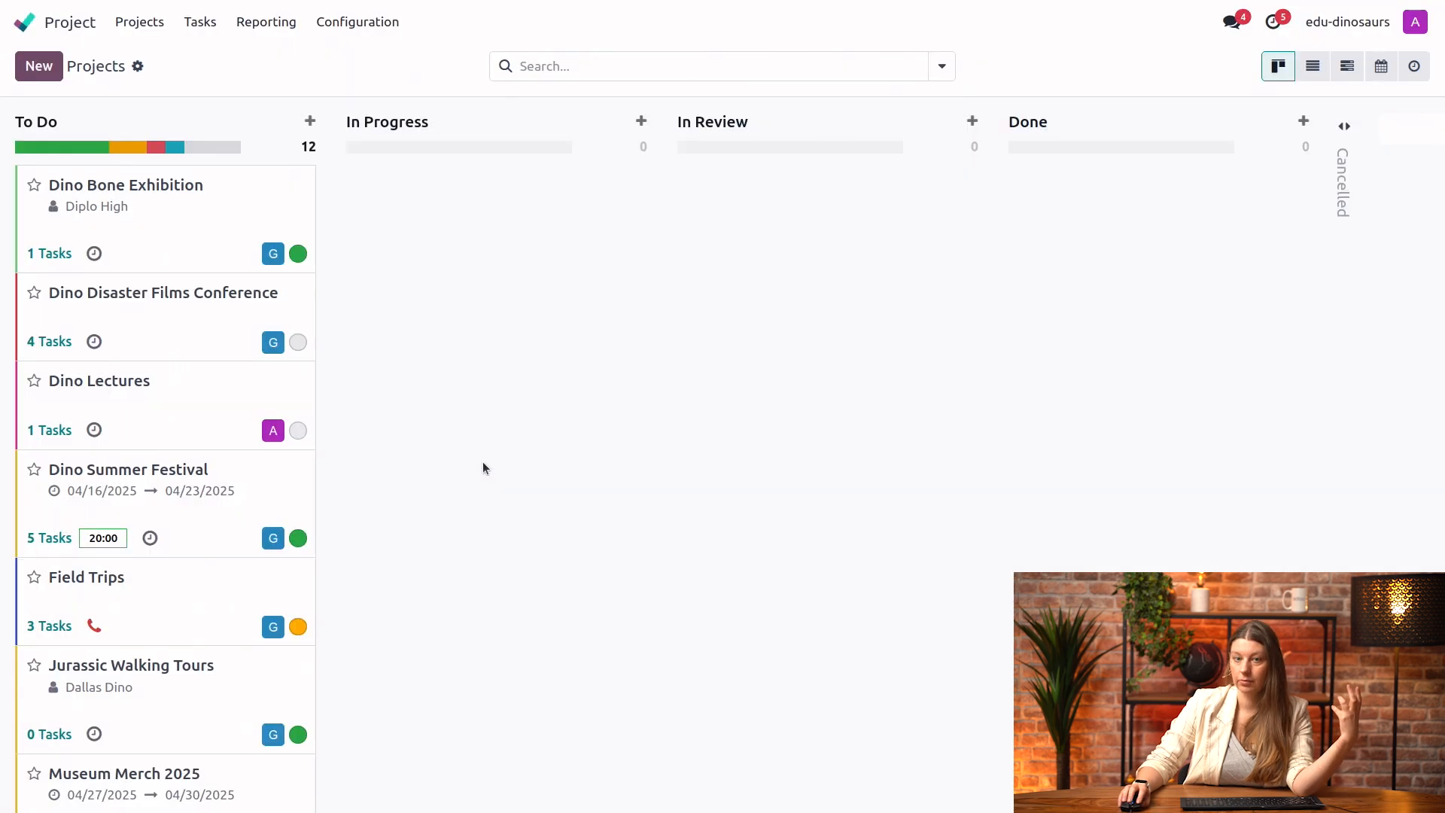
mouse_move(1159, 149)
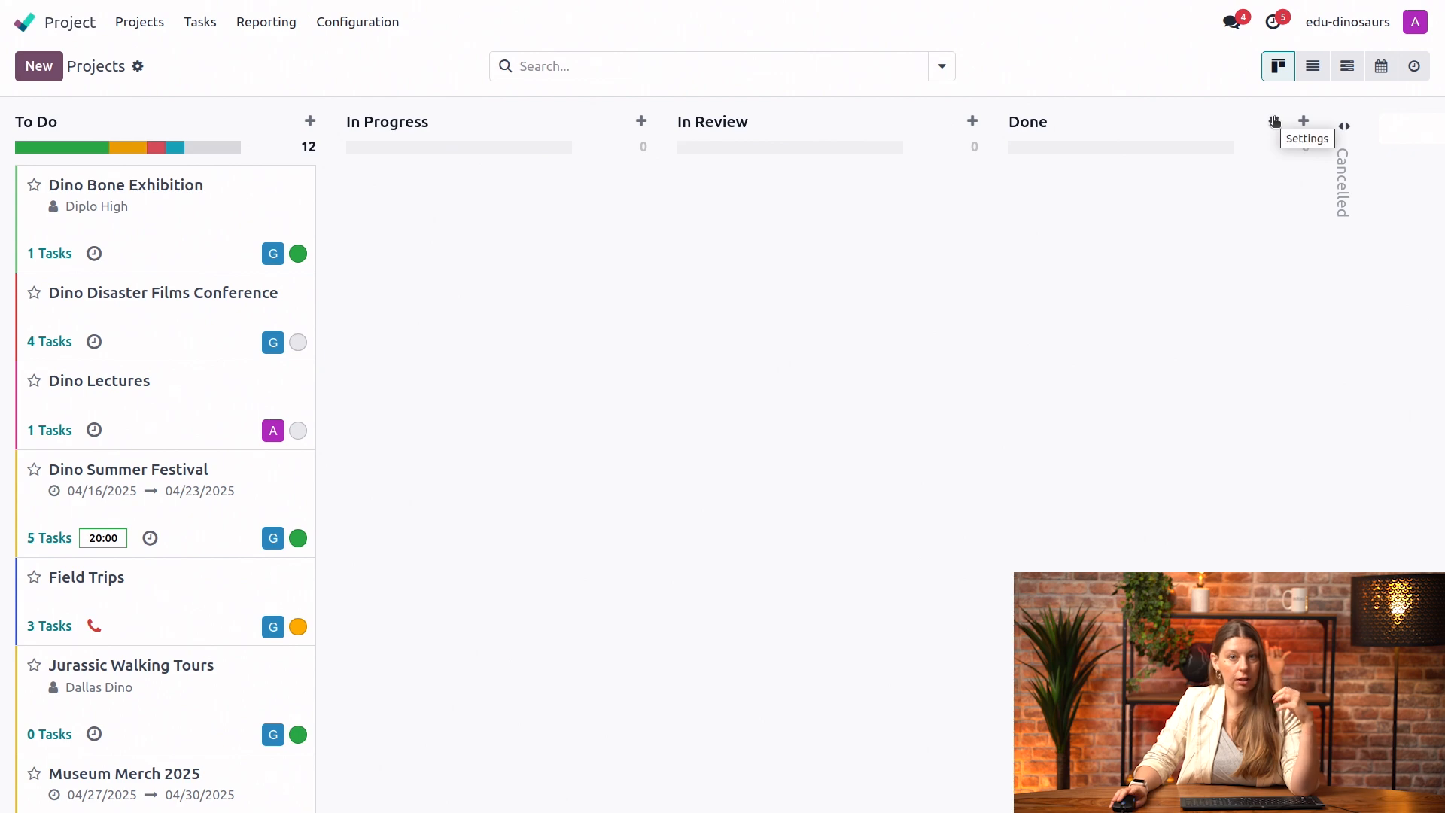
Edit the Done stage to use the 'Project: Project Completed' email template and save.
left_click(1273, 120)
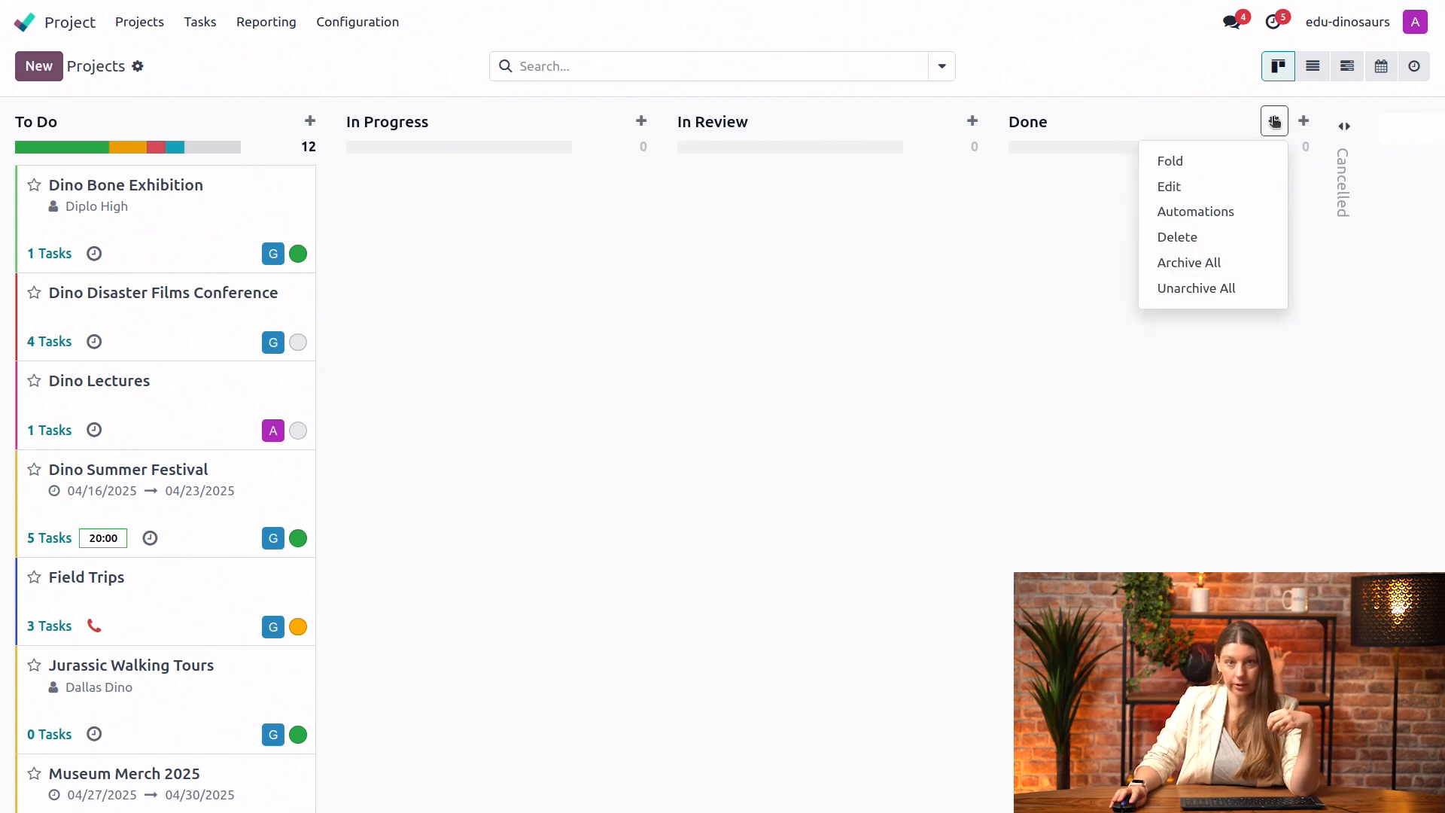
mouse_move(1170, 186)
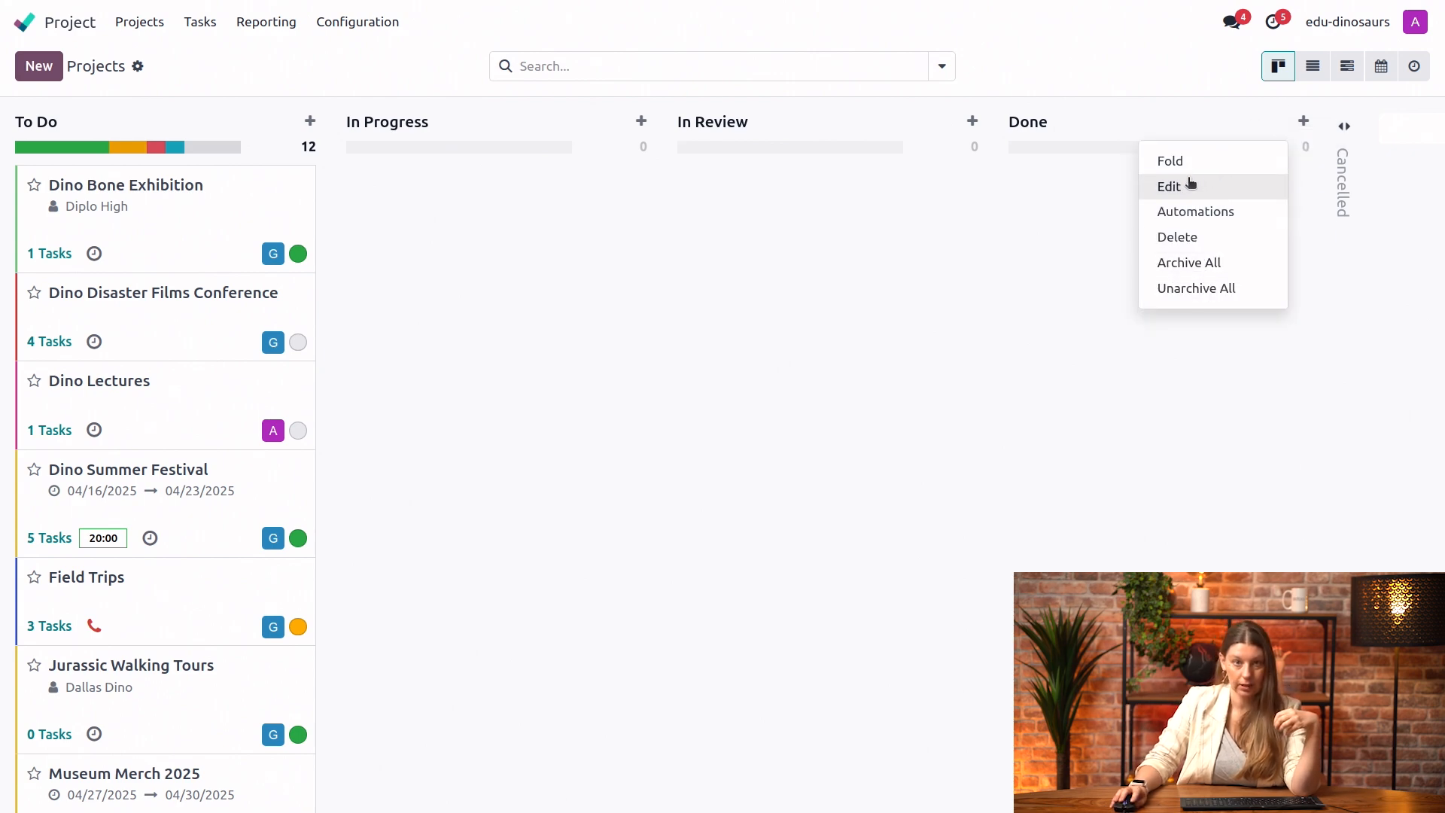
left_click(1169, 186)
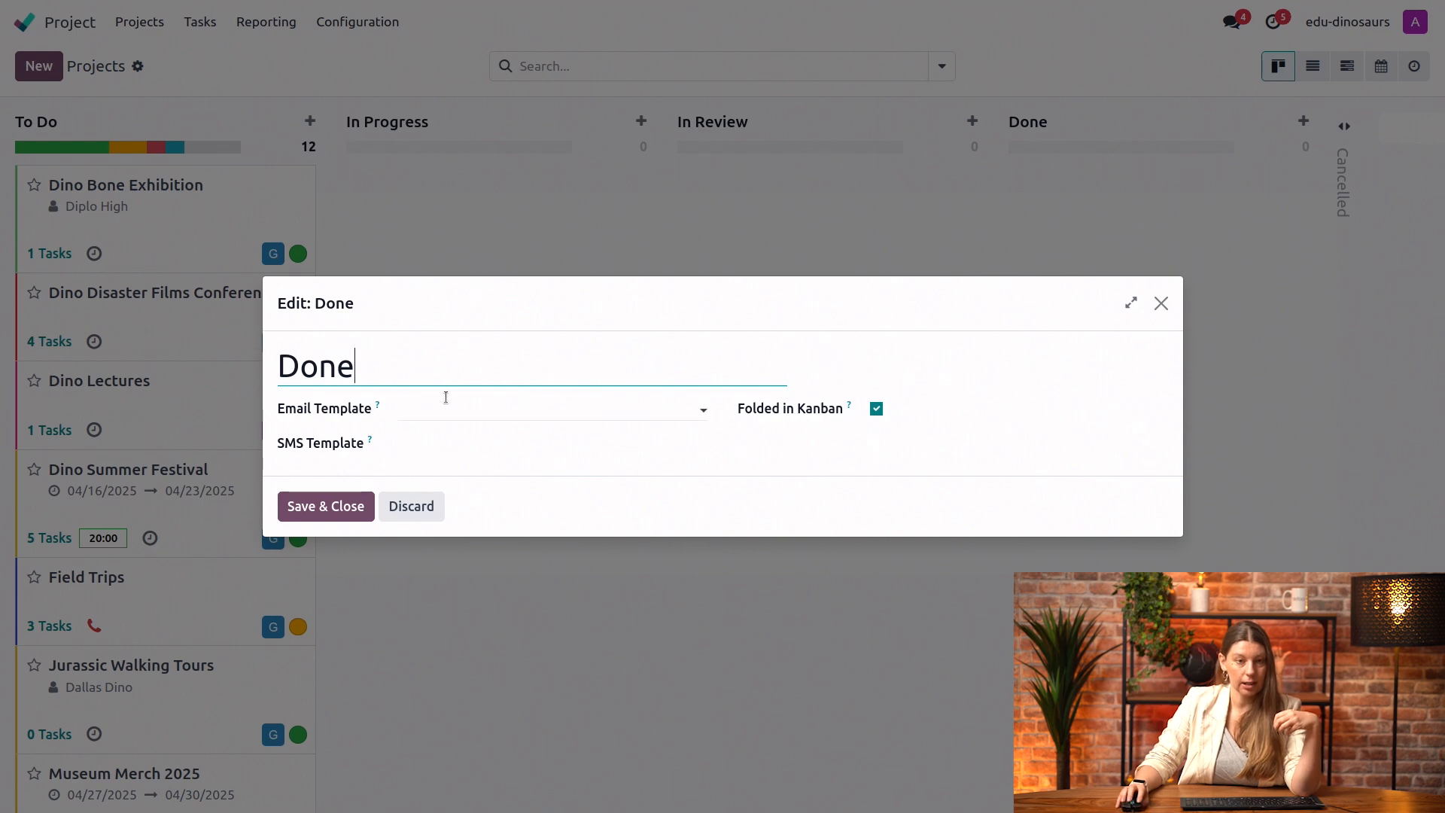
left_click(549, 407)
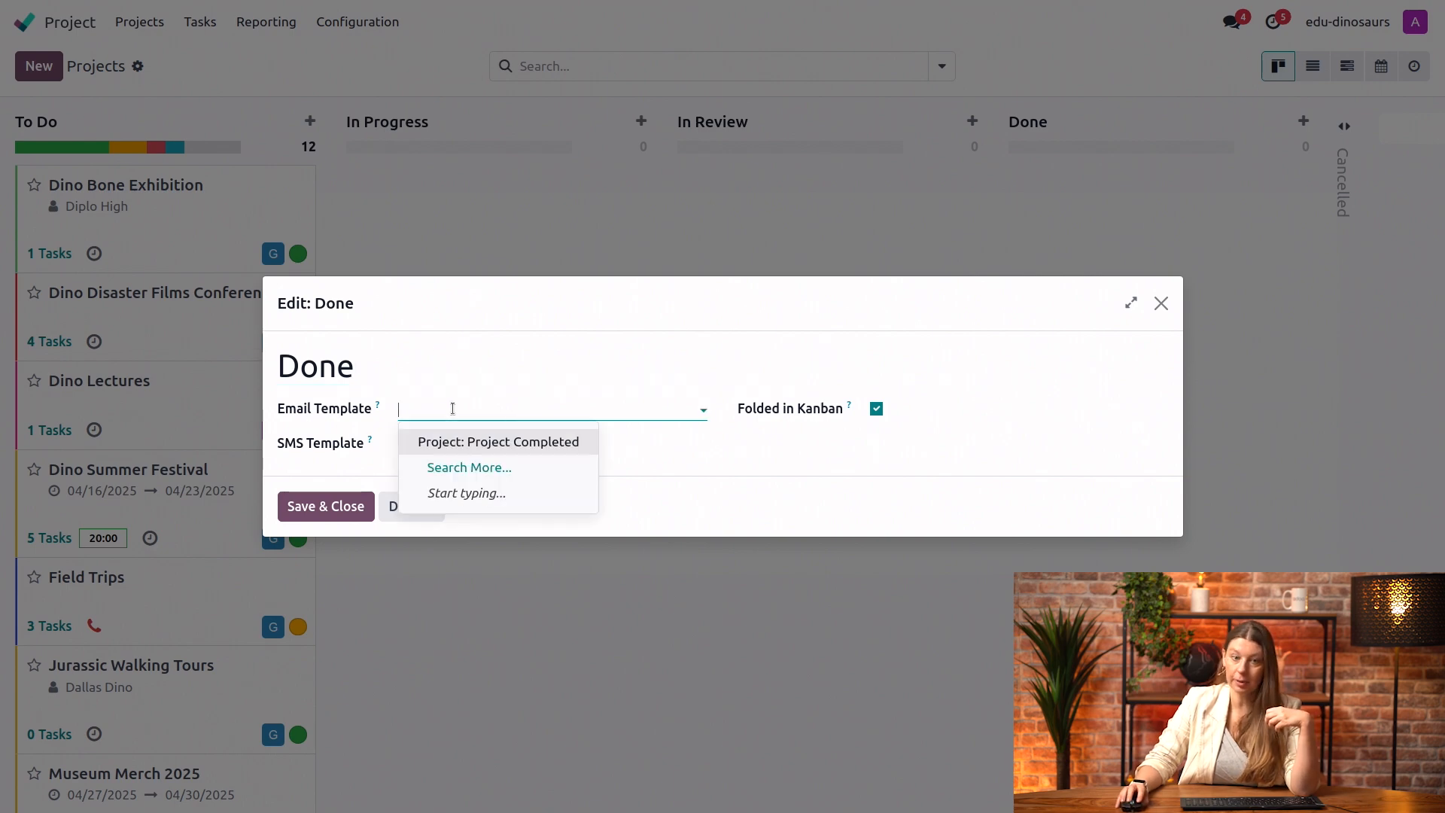
mouse_move(477, 453)
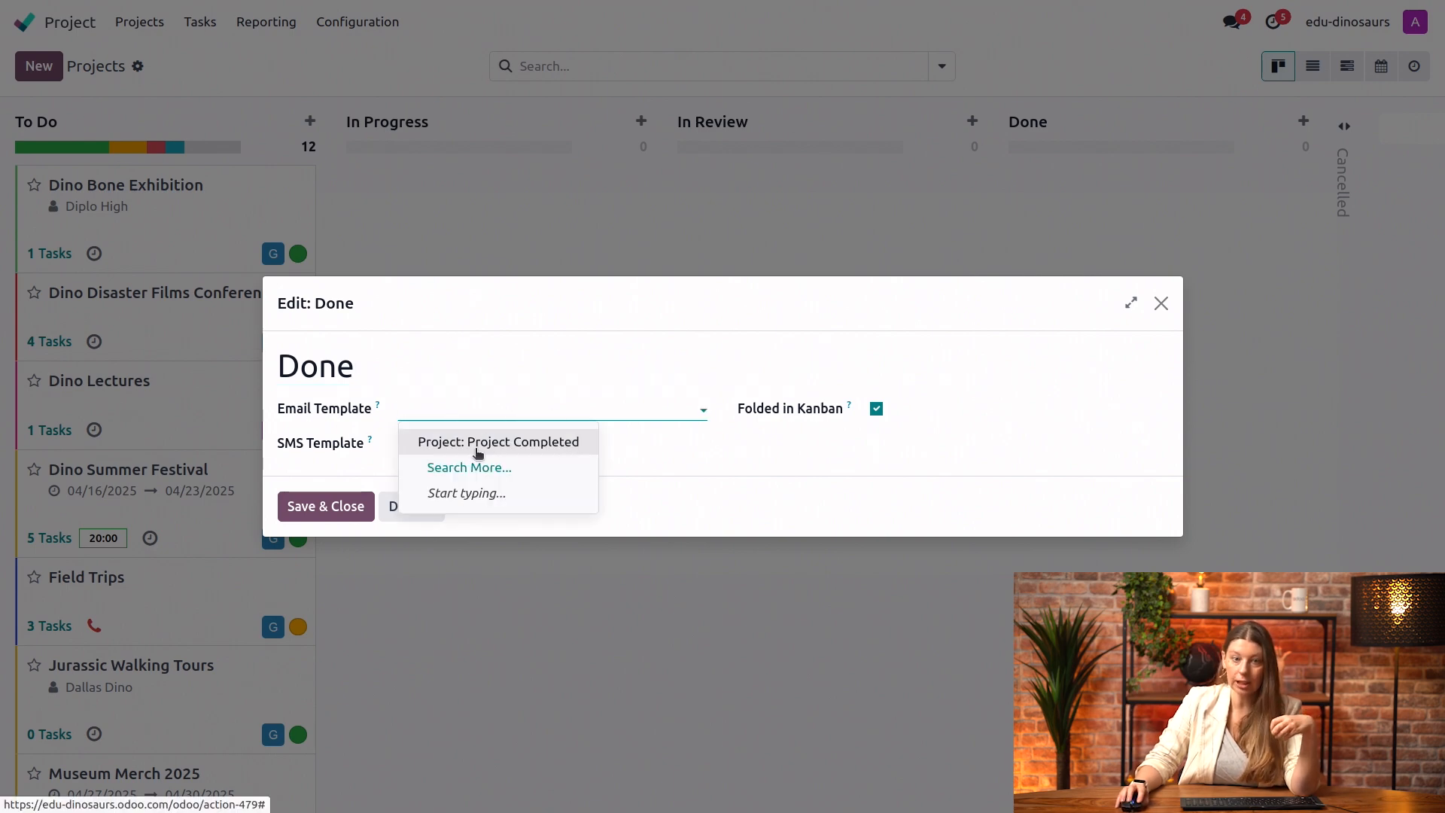
left_click(497, 442)
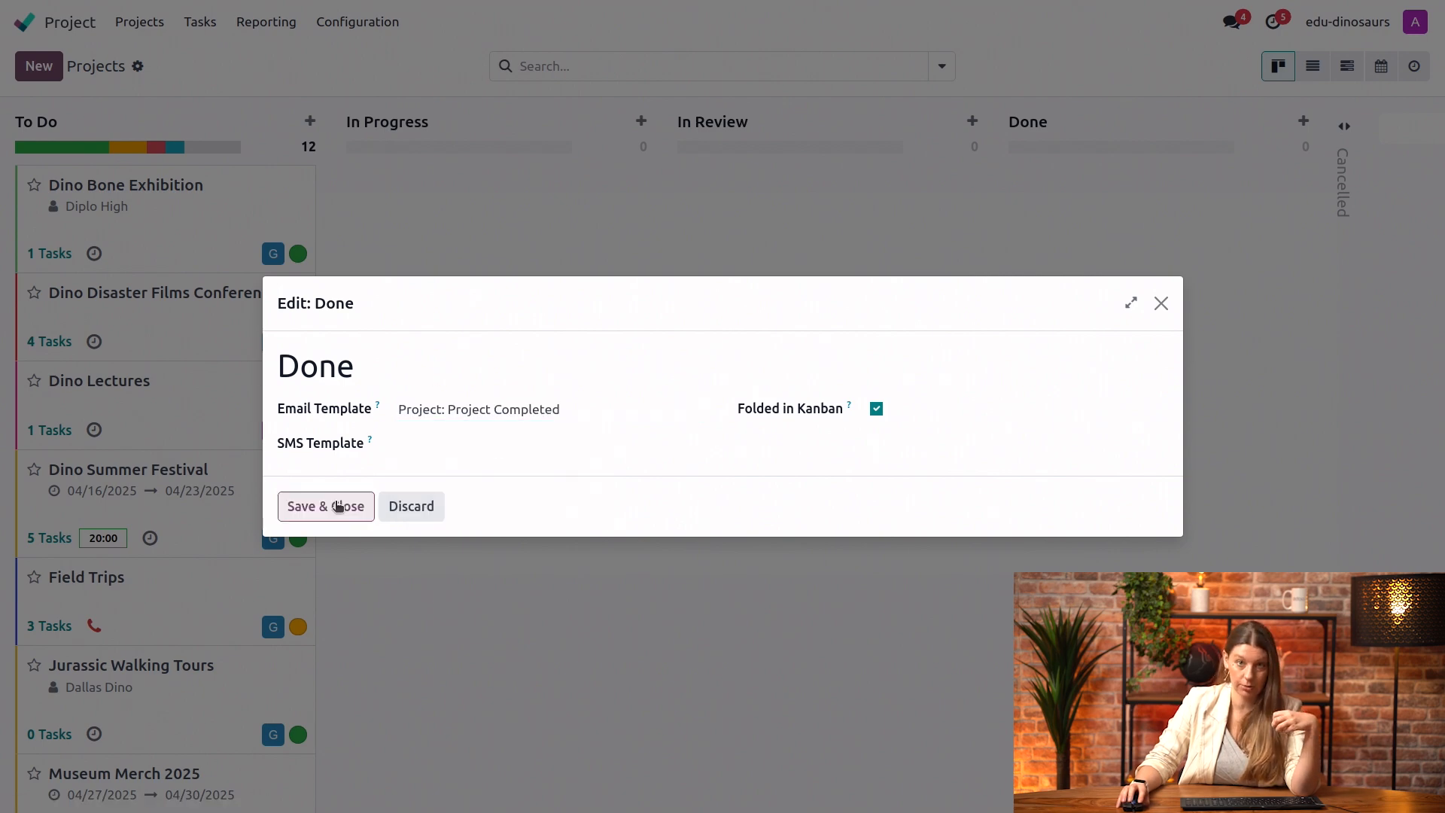
left_click(326, 506)
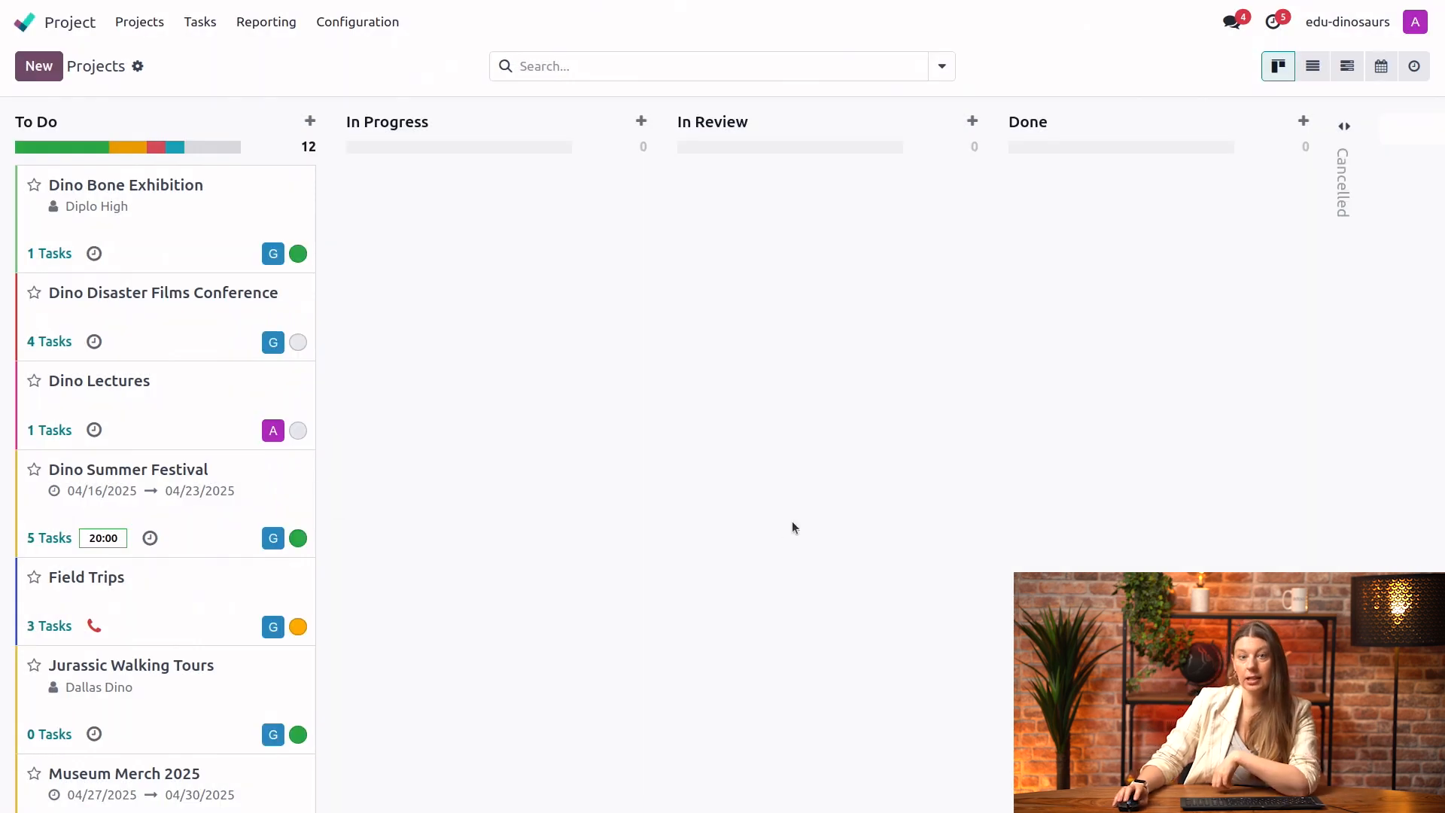
Scroll down the To Do column to reach the TOP SECRET DNA EXPERIMENT card.
scroll("down", 3)
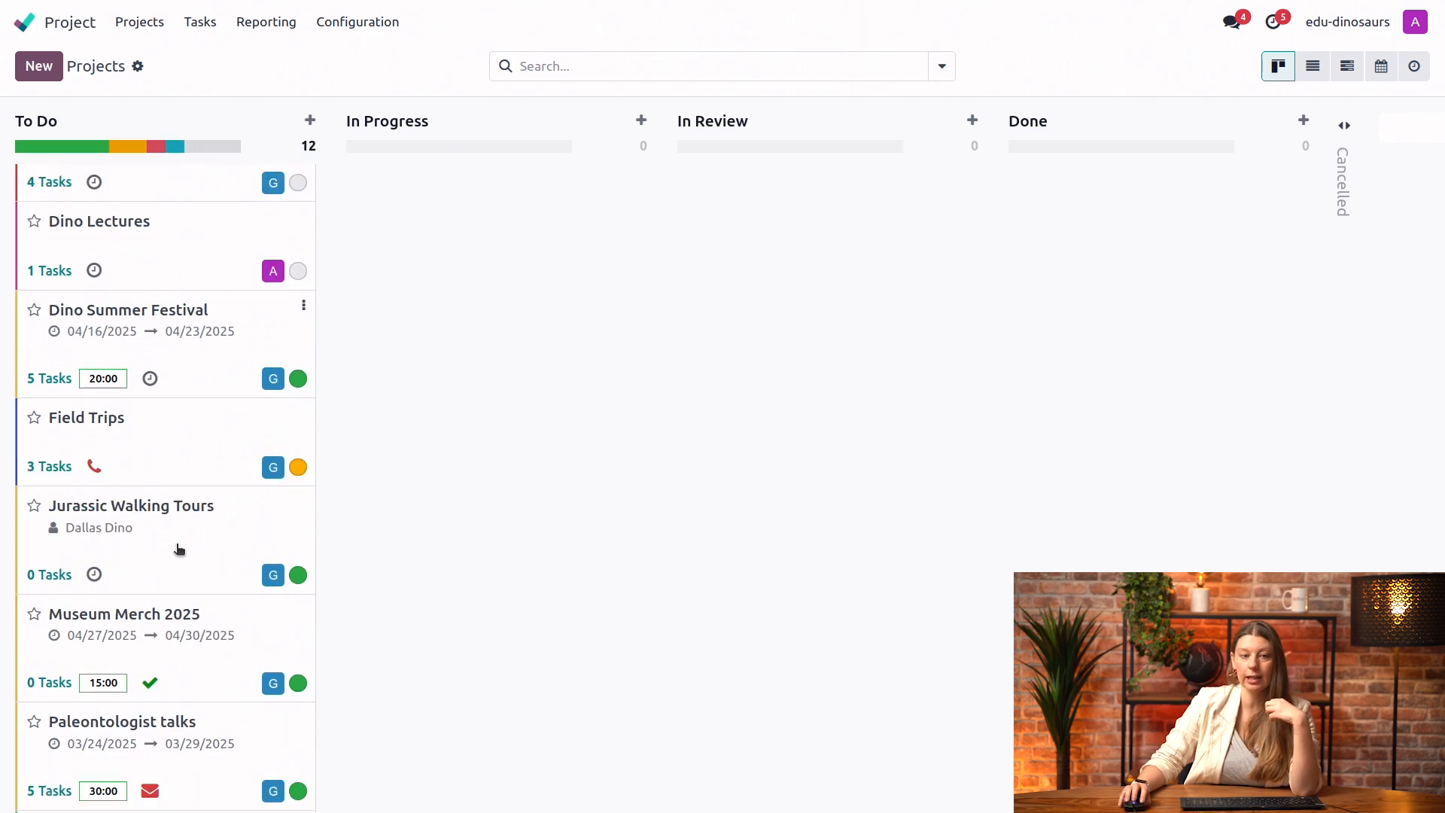
scroll("down", 3)
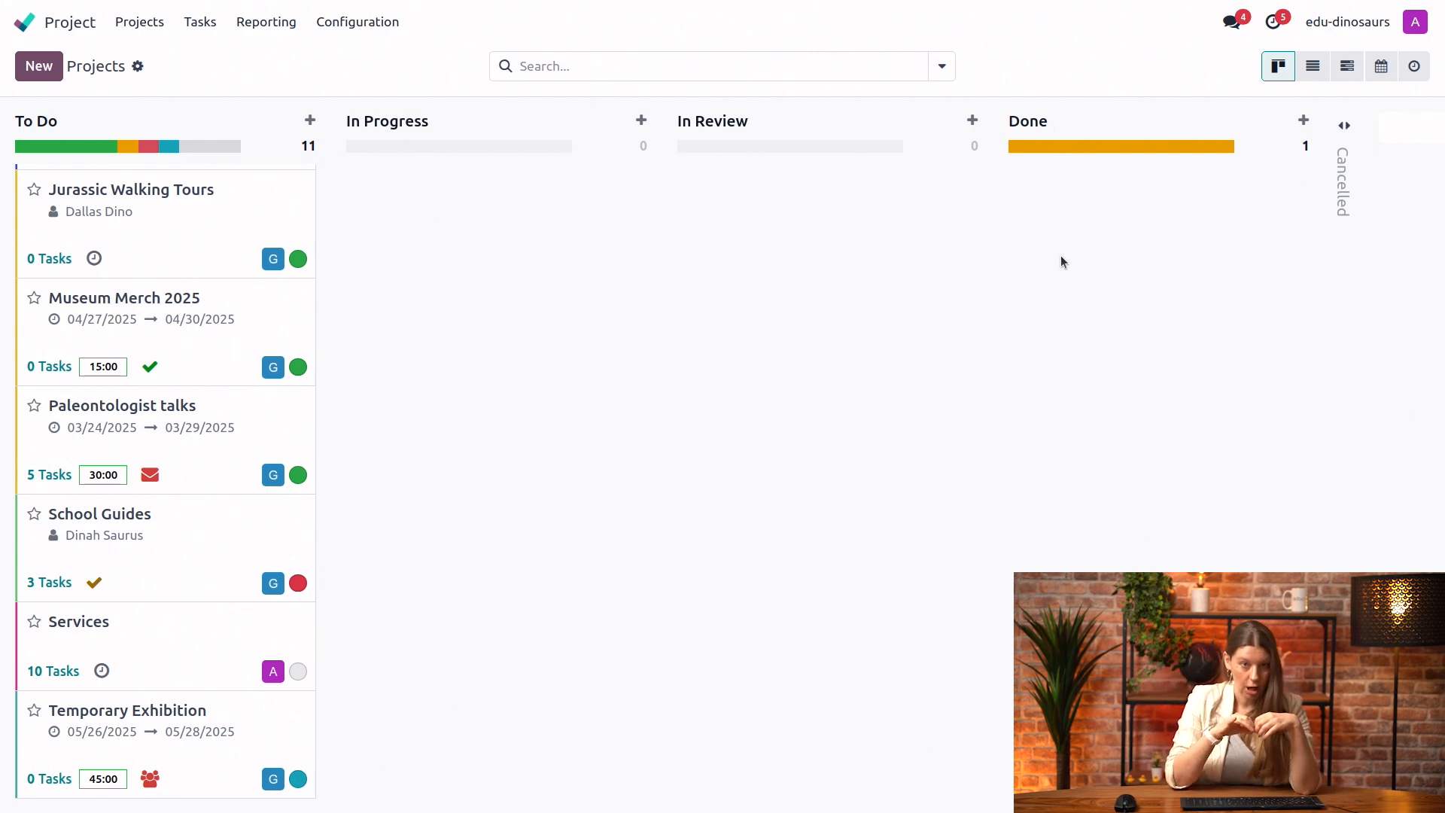
mouse_move(1048, 173)
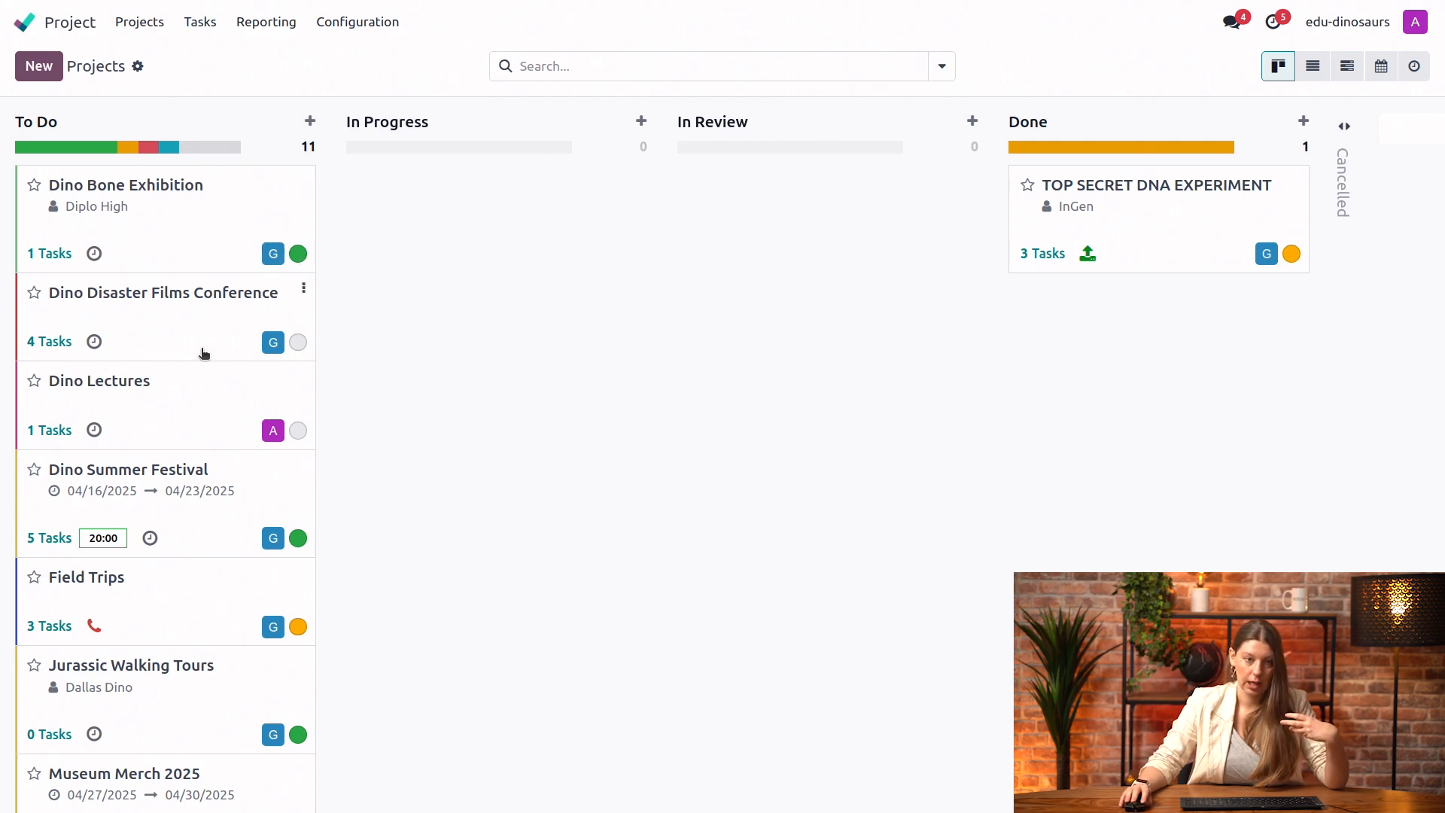
Open the status dropdown on the Dino Disaster Films Conference card.
left_click(296, 342)
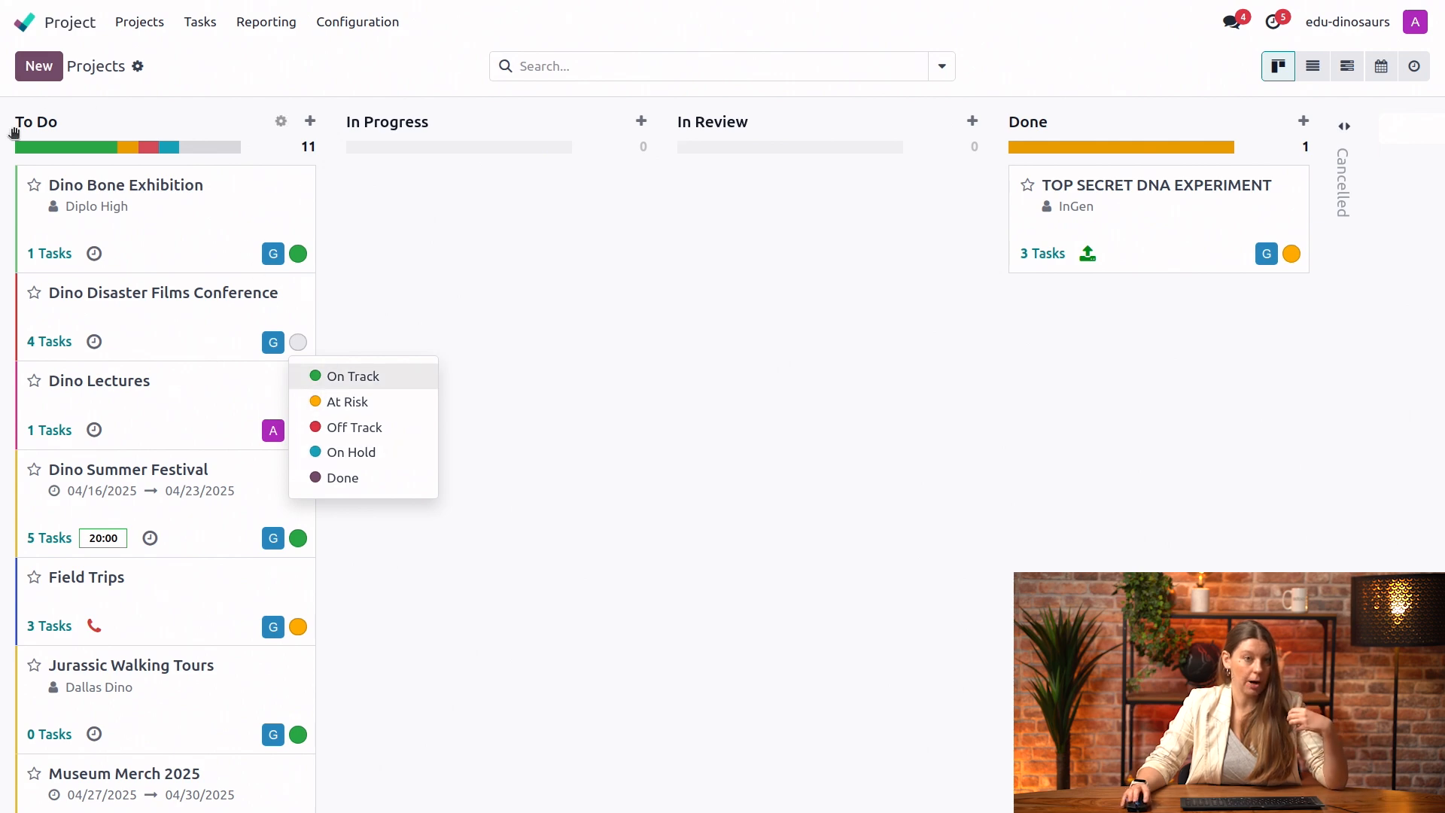
mouse_move(218, 151)
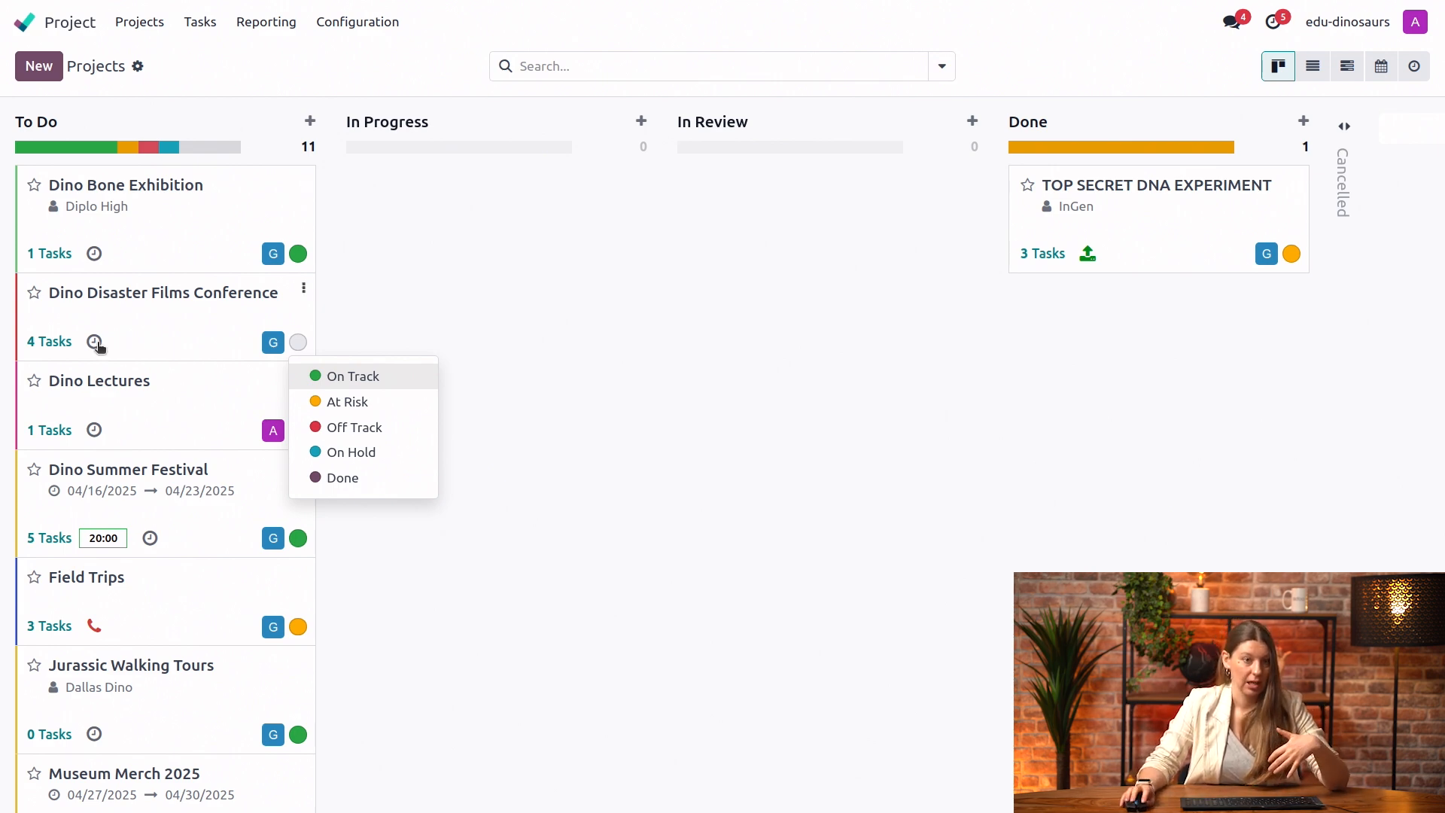
Drag Dino Lectures into In Progress and open its status dropdown.
left_click_drag(94, 381, 477, 184)
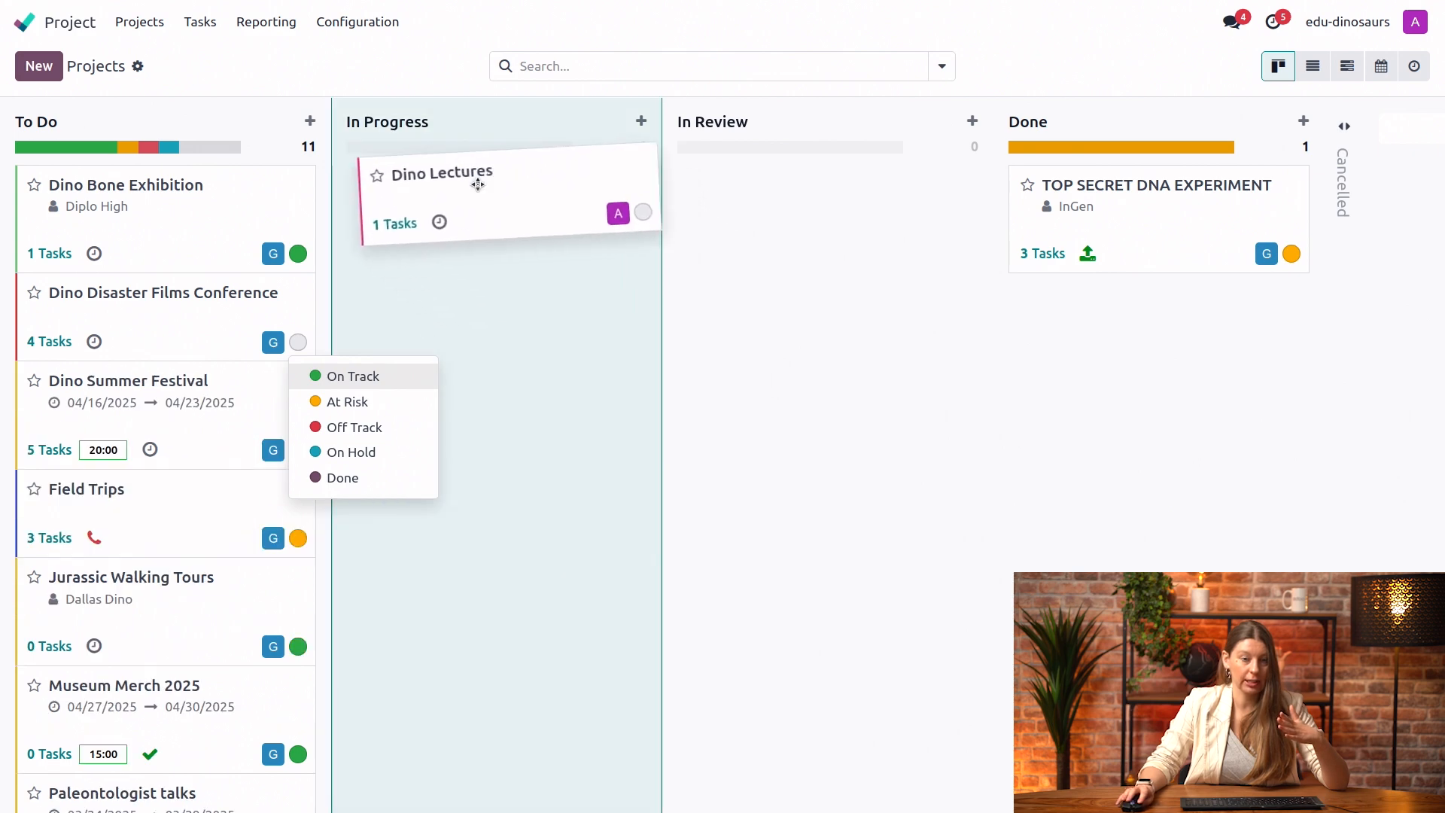
left_click_drag(506, 193, 497, 208)
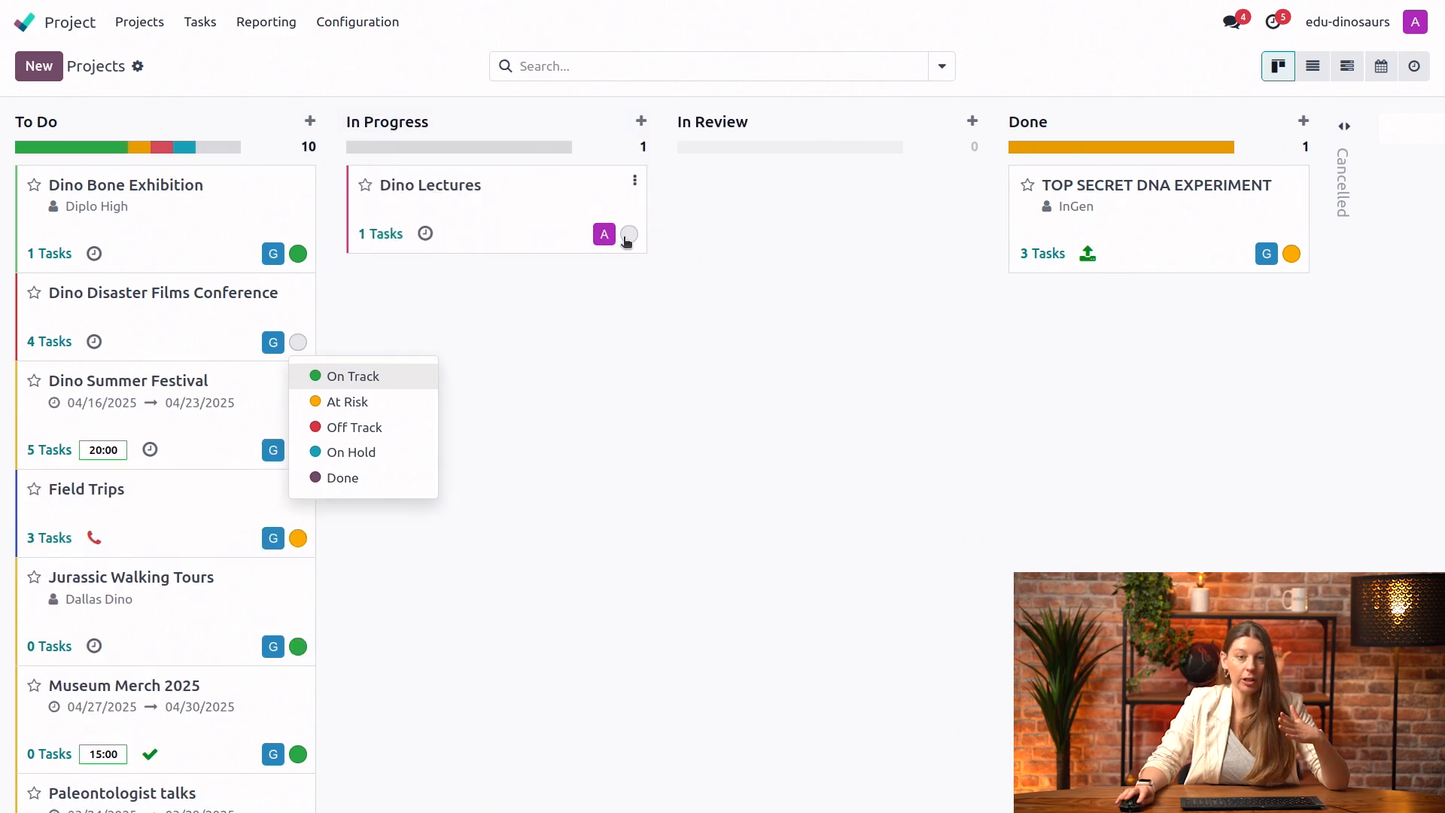
left_click(628, 233)
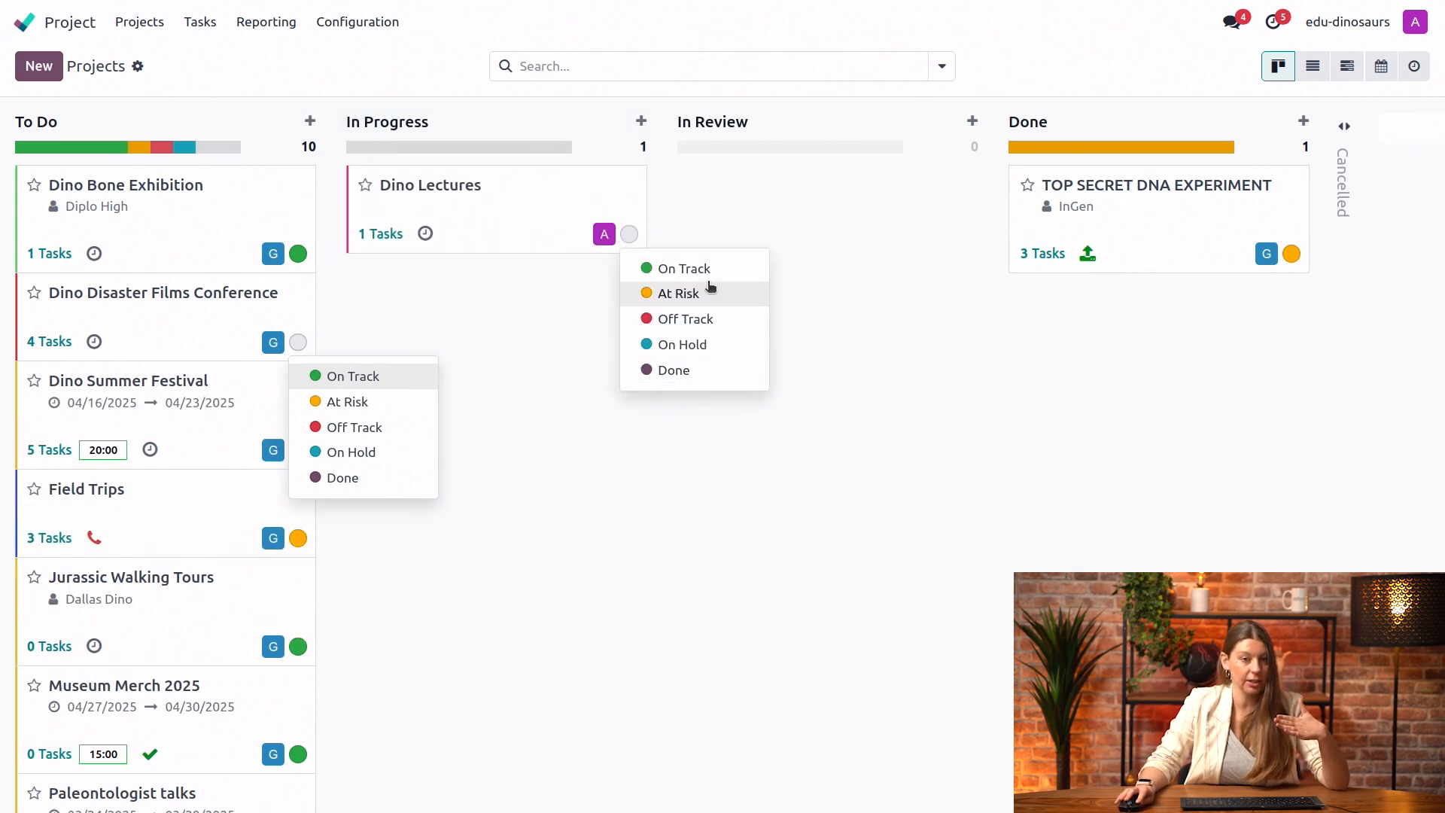